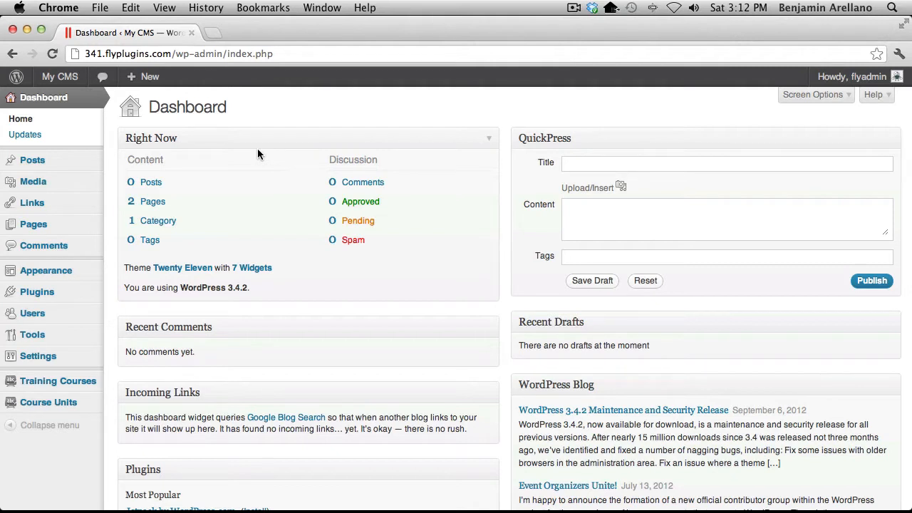
mouse_move(131, 322)
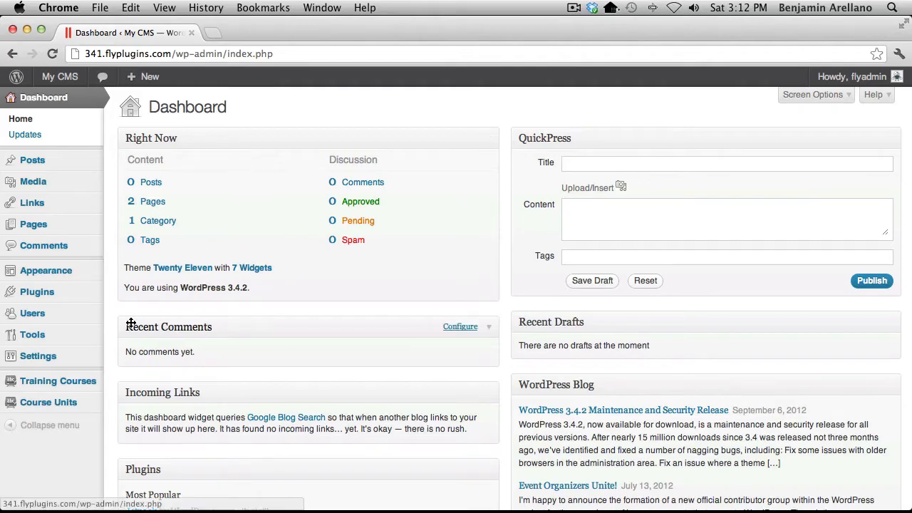
Show the Training Courses list containing Dog Training 101.
left_click(57, 380)
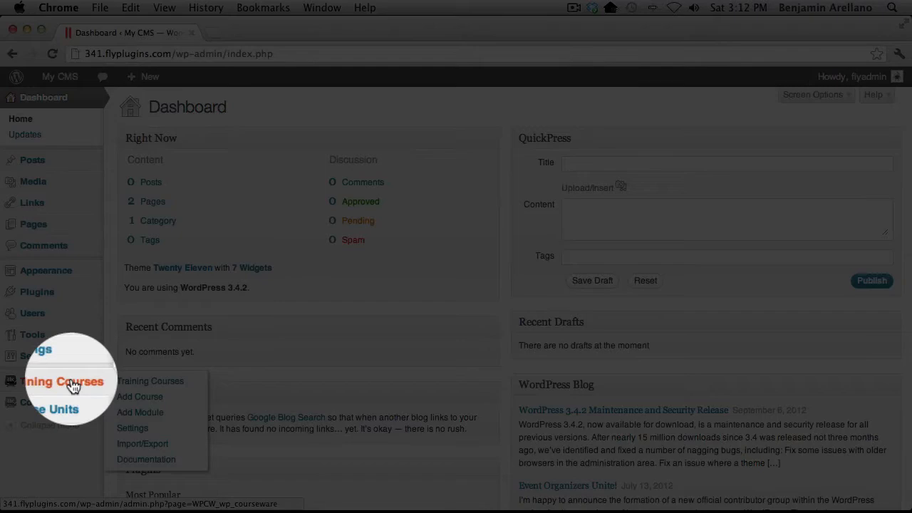
mouse_move(174, 388)
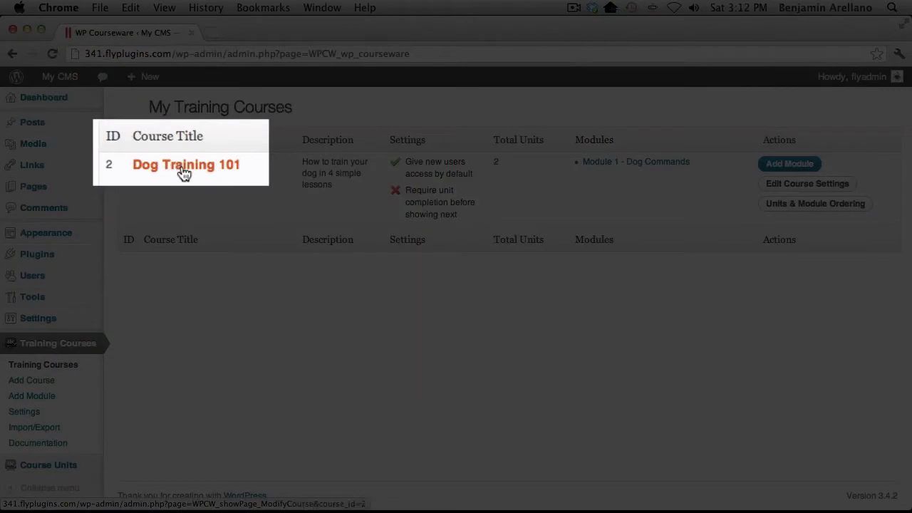
Edit Dog Training 101, toggle User Access Manual then back to Automatic, and save all details.
left_click(185, 164)
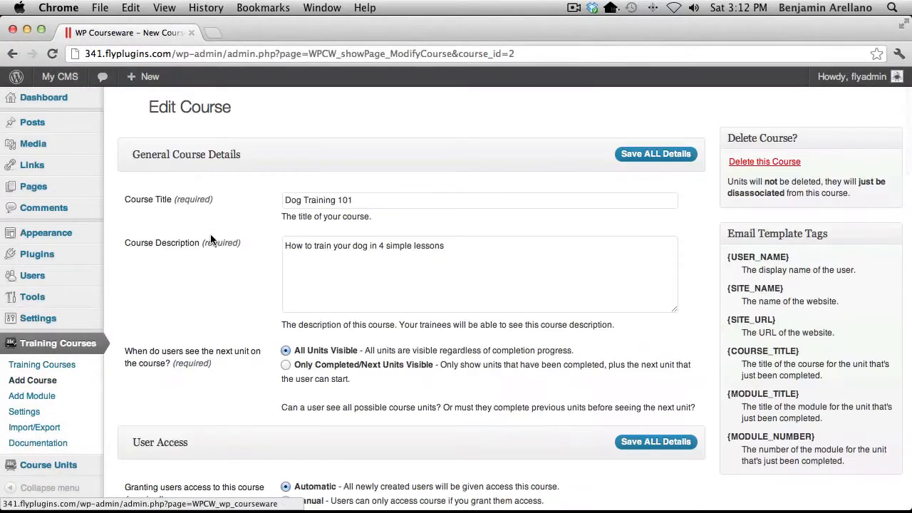
mouse_move(245, 256)
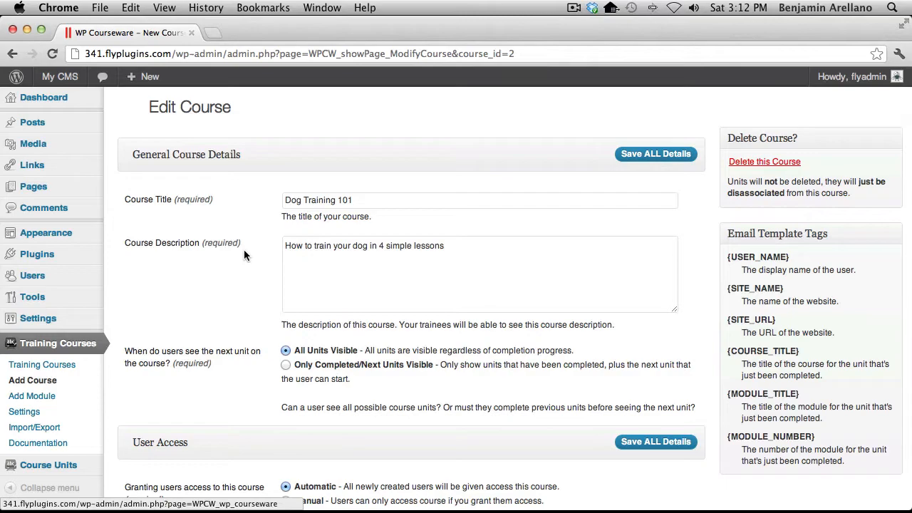
scroll("down", 3)
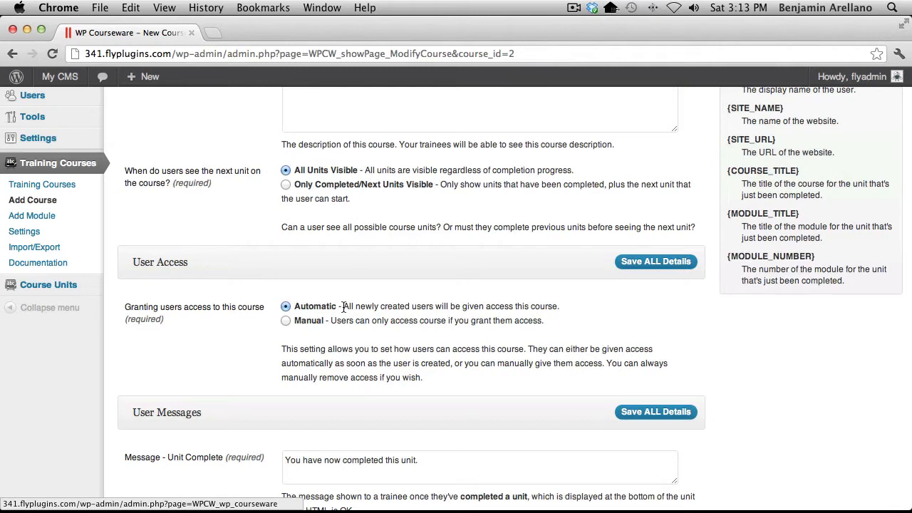
mouse_move(325, 308)
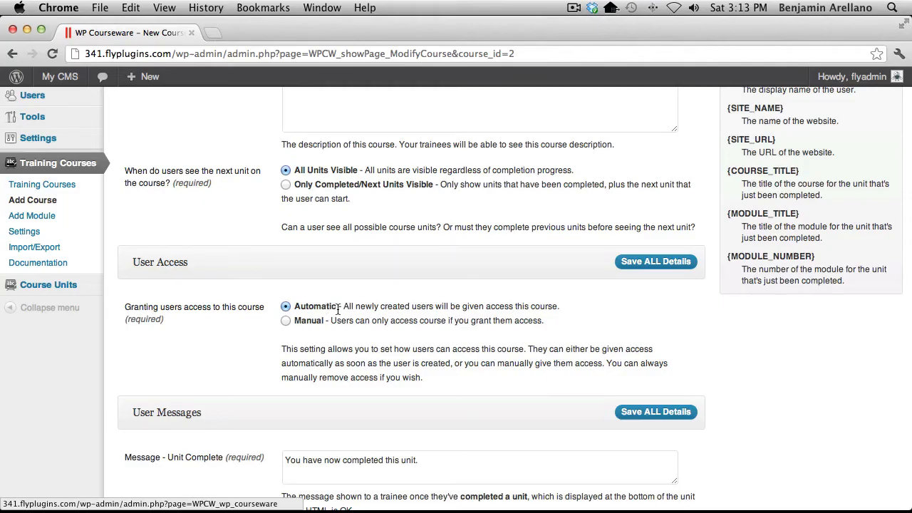
left_click(286, 320)
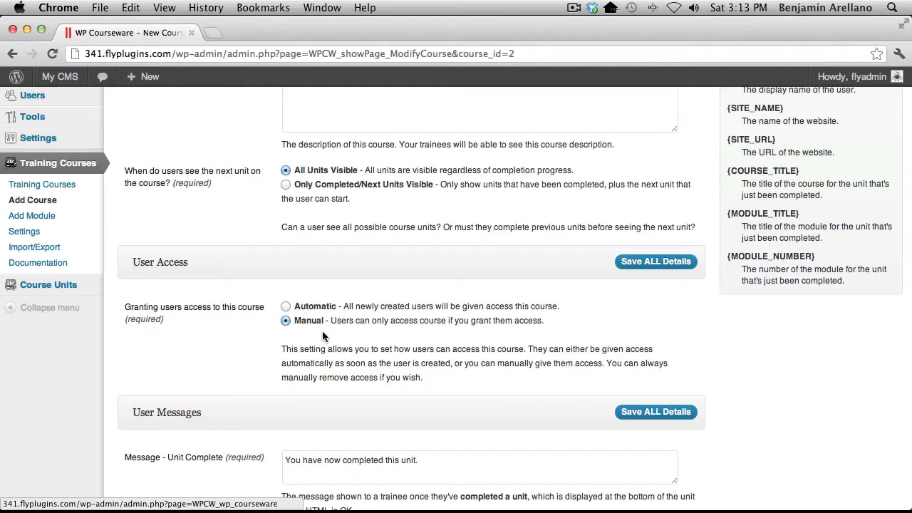
mouse_move(299, 298)
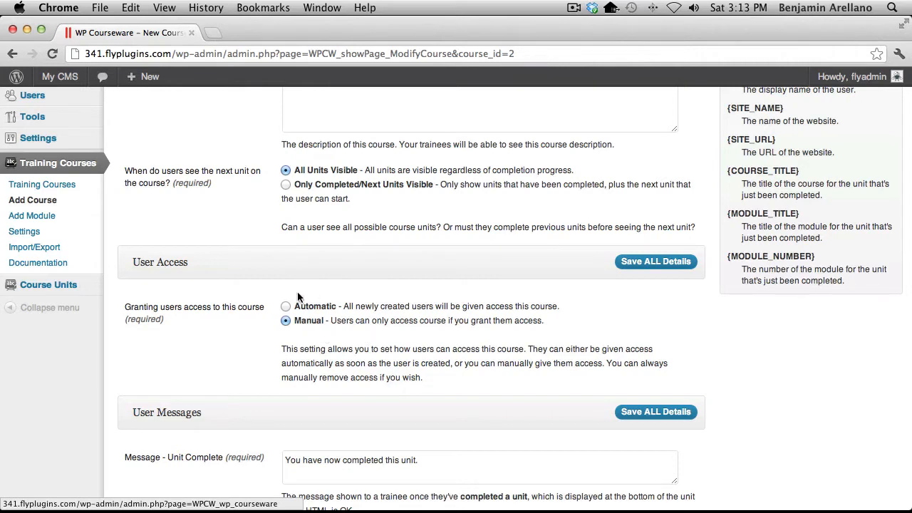
left_click(285, 305)
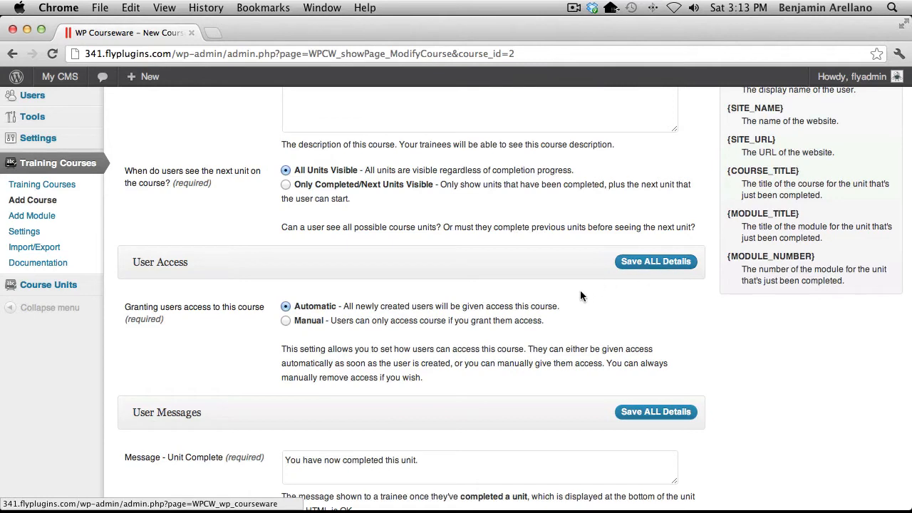
mouse_move(556, 320)
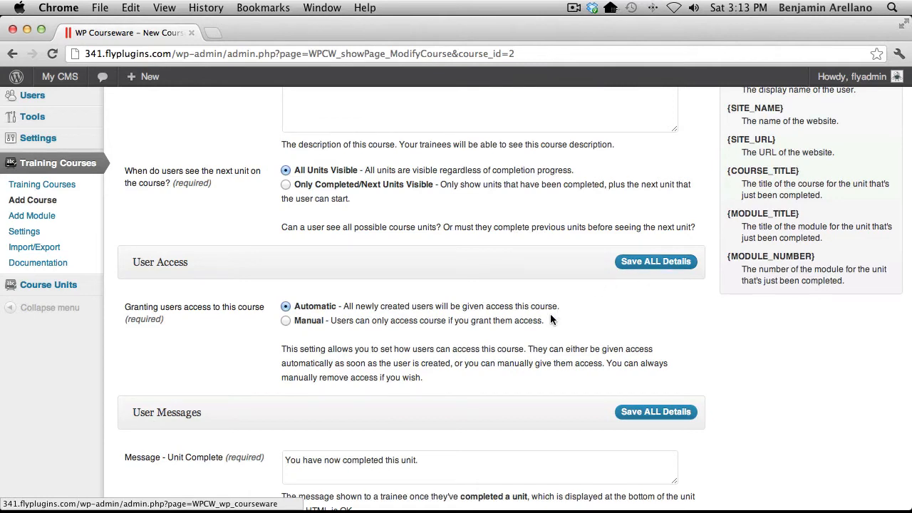
left_click(656, 261)
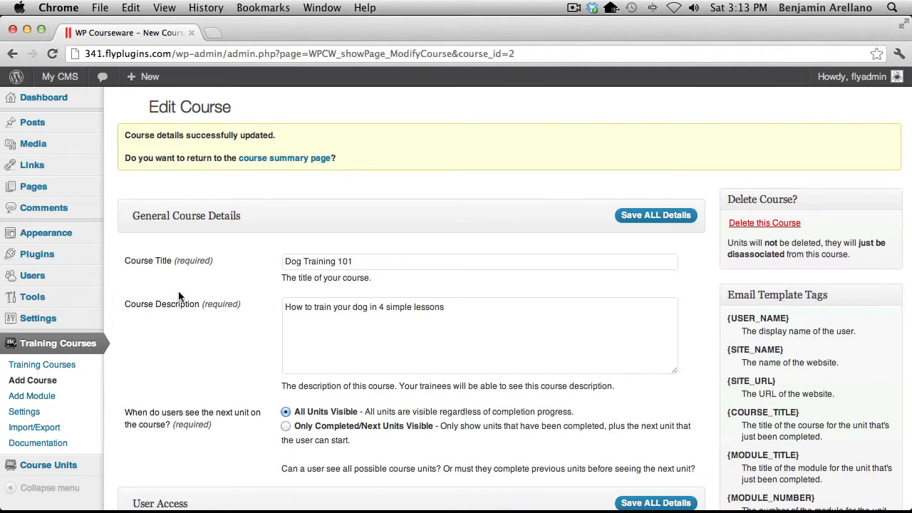
mouse_move(157, 285)
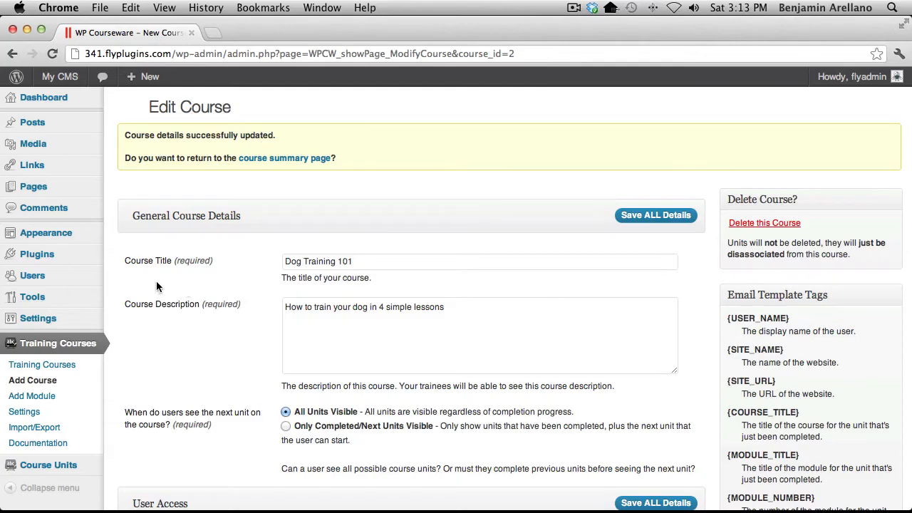
mouse_move(31, 277)
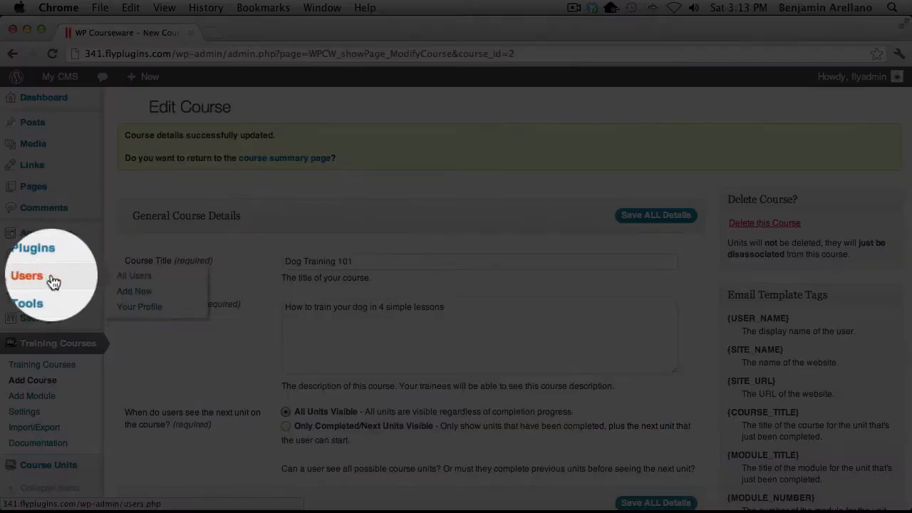
Show All Users and start updating course access permissions for the logged-in user.
left_click(134, 276)
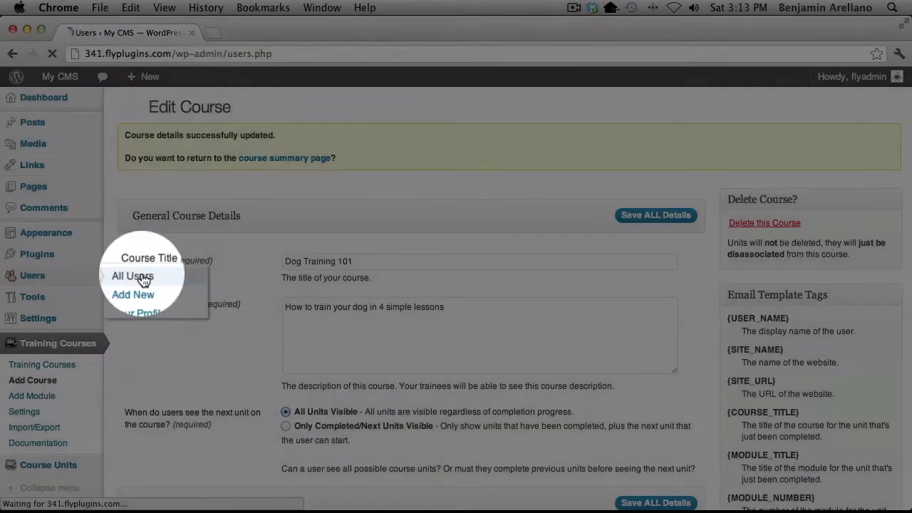
left_click(131, 276)
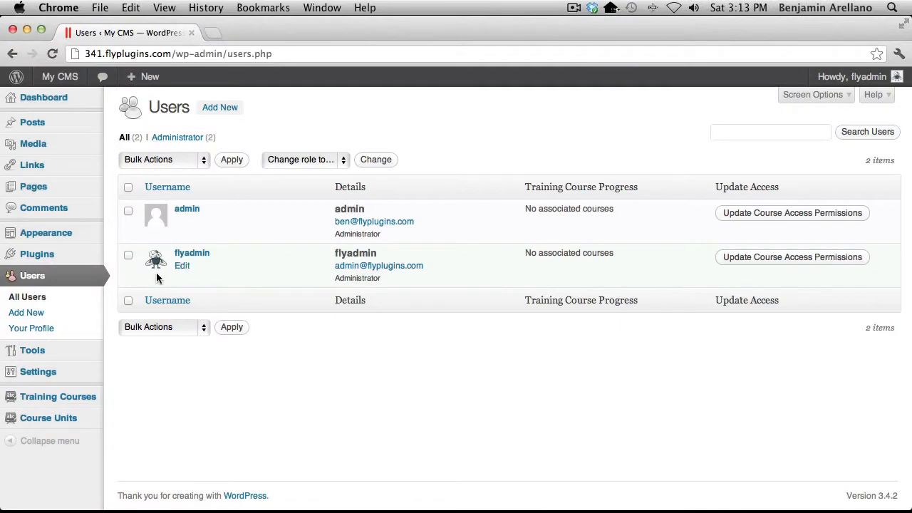
mouse_move(469, 295)
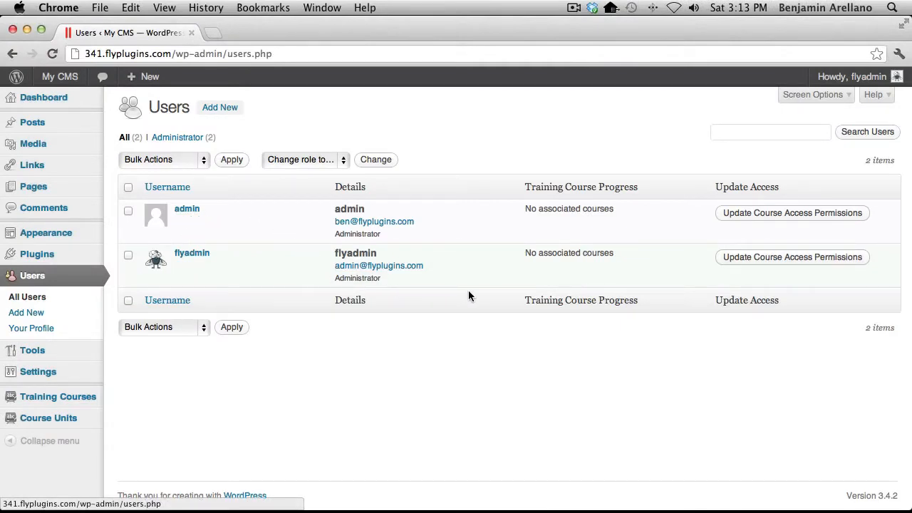
left_click(167, 300)
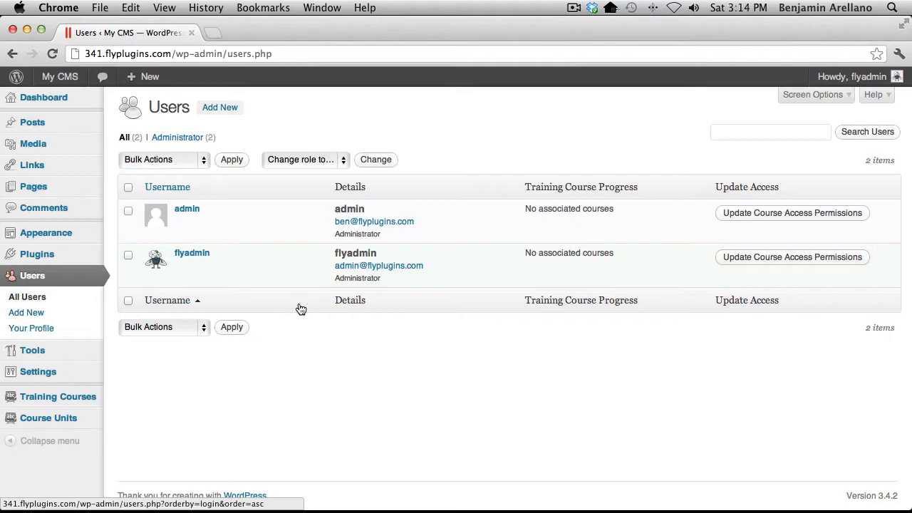
mouse_move(268, 268)
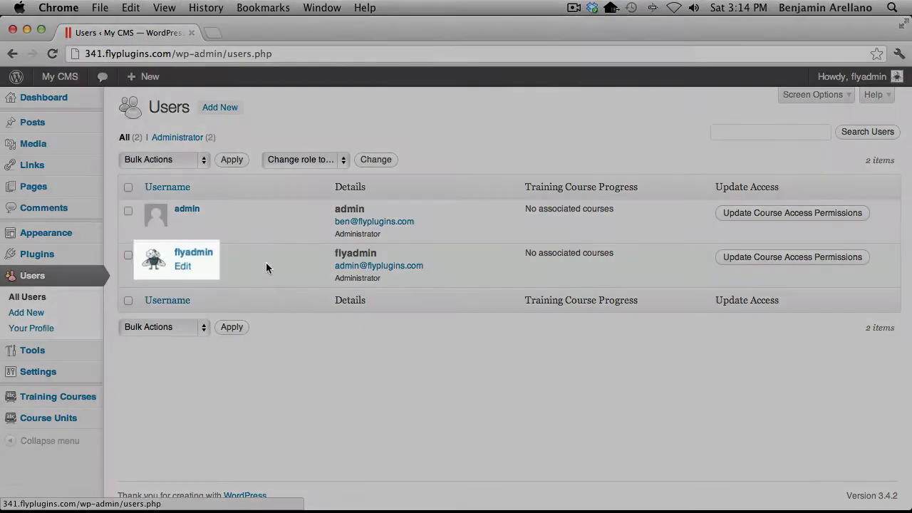
mouse_move(727, 274)
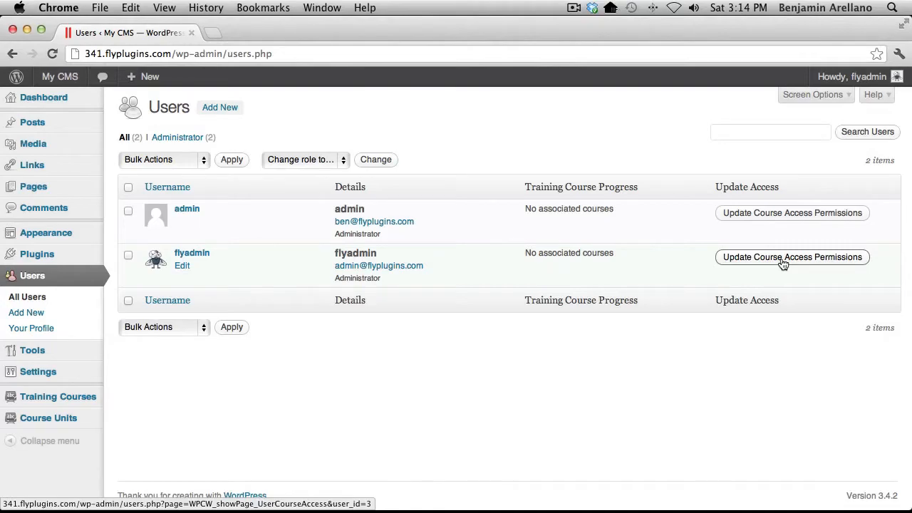
left_click(793, 256)
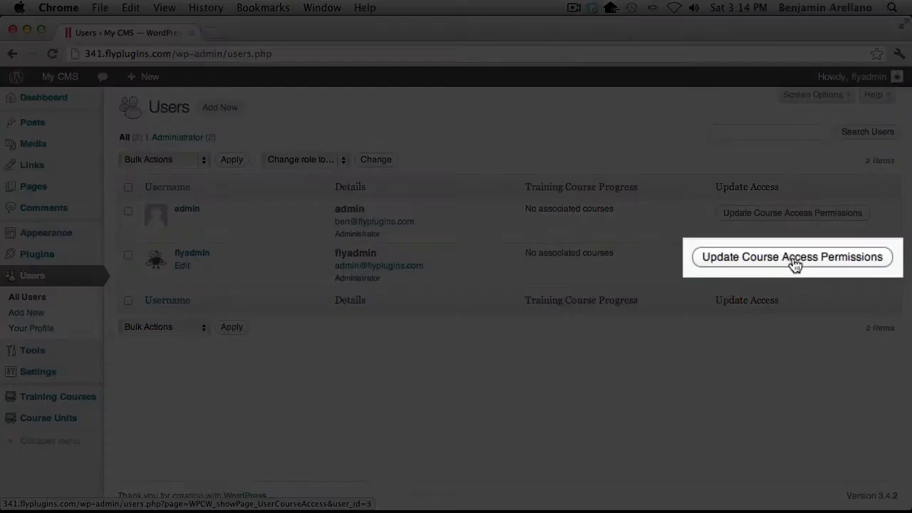
Allow flyadmin access to Dog Training 101 and save the permission change.
left_click(792, 256)
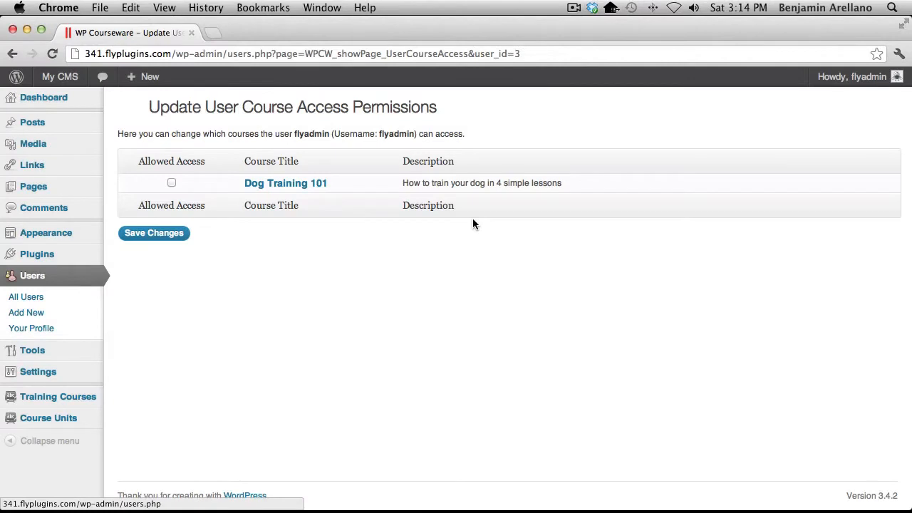
mouse_move(463, 240)
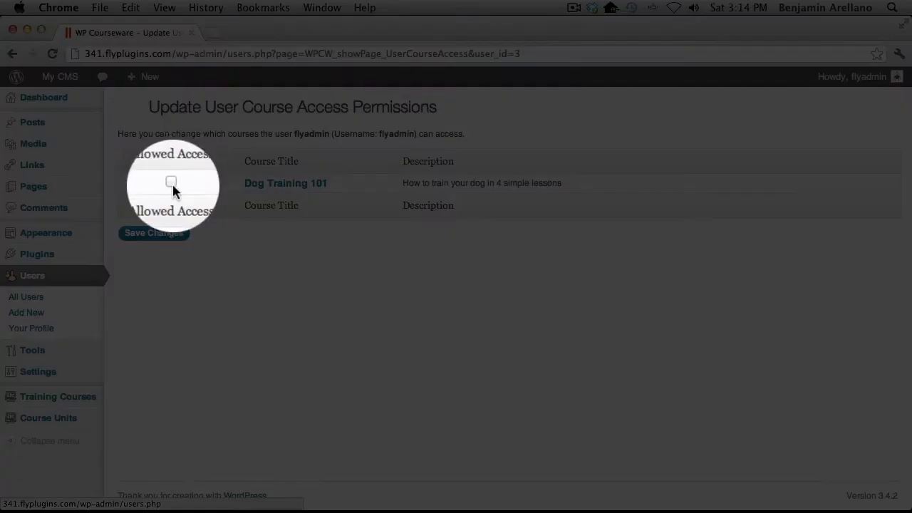
left_click(171, 183)
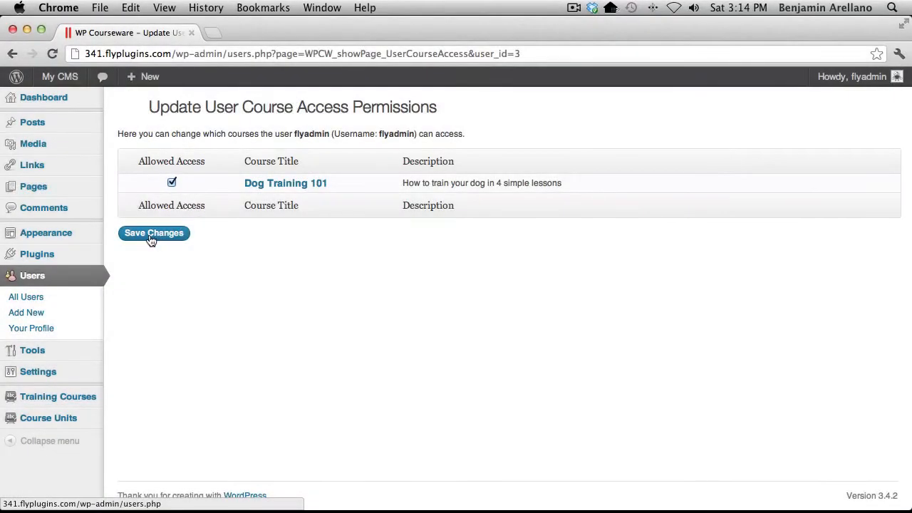
left_click(154, 233)
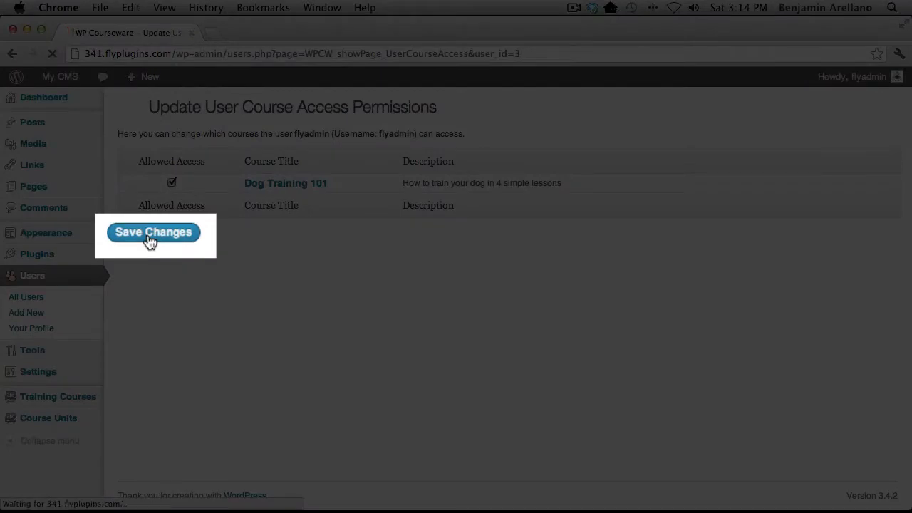
left_click(154, 231)
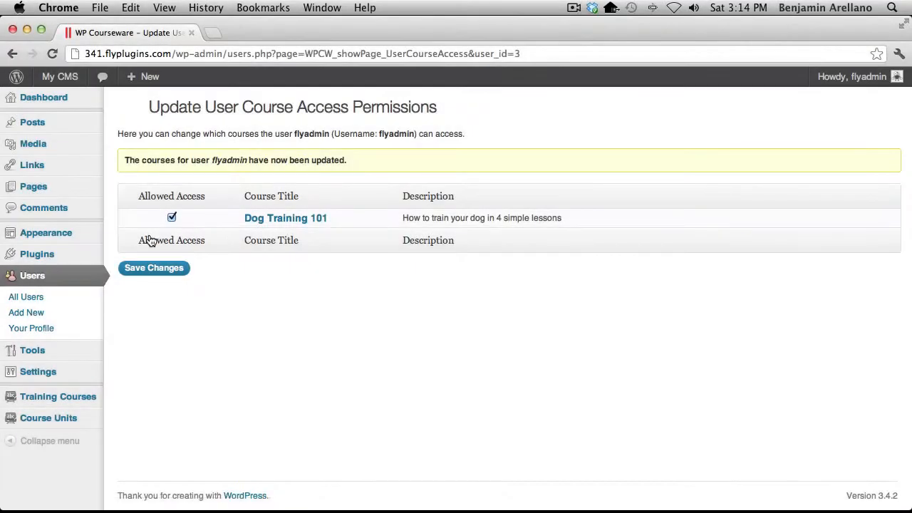
mouse_move(97, 326)
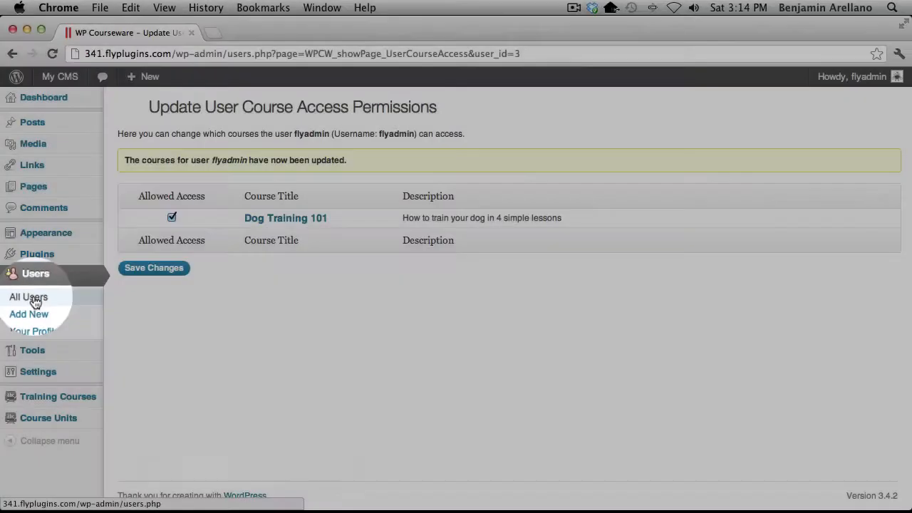
left_click(29, 298)
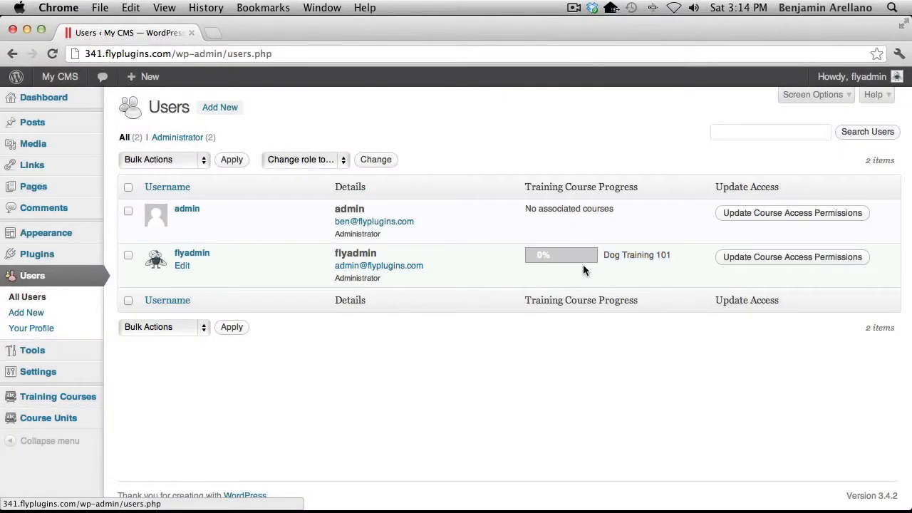
mouse_move(602, 258)
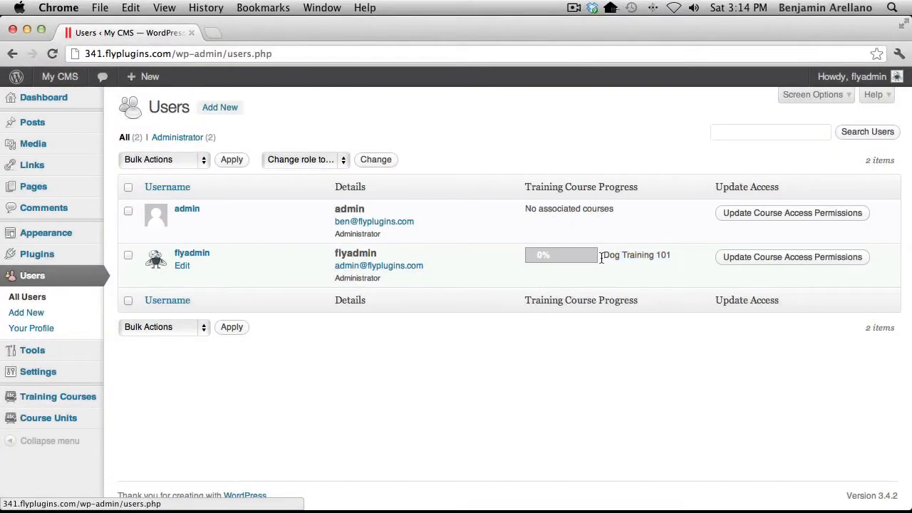
mouse_move(579, 273)
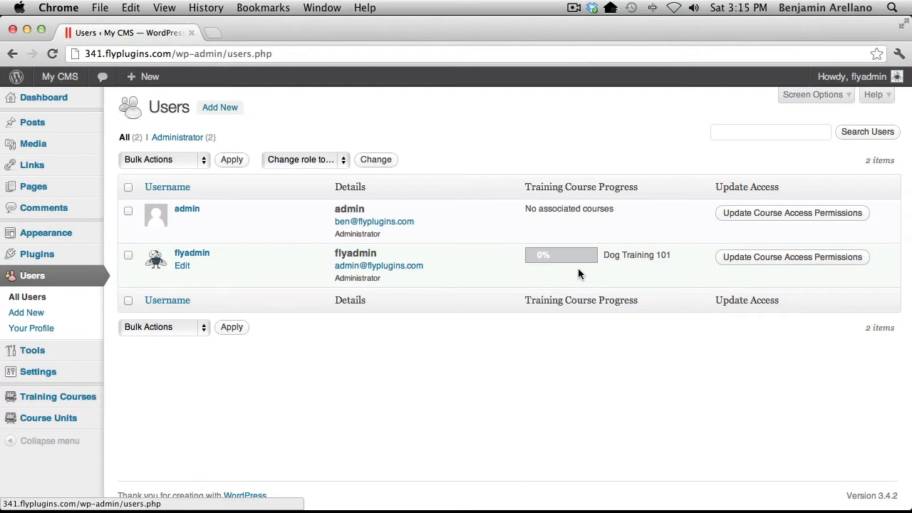
mouse_move(602, 257)
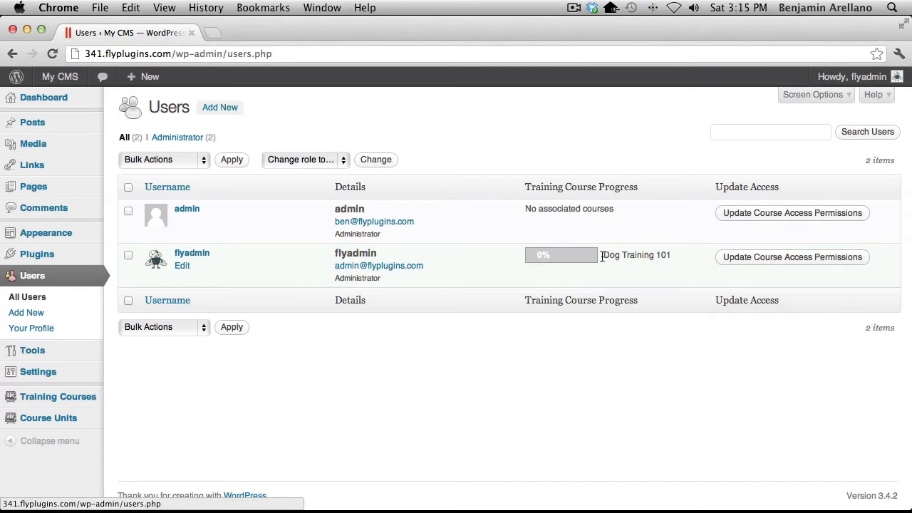
mouse_move(556, 280)
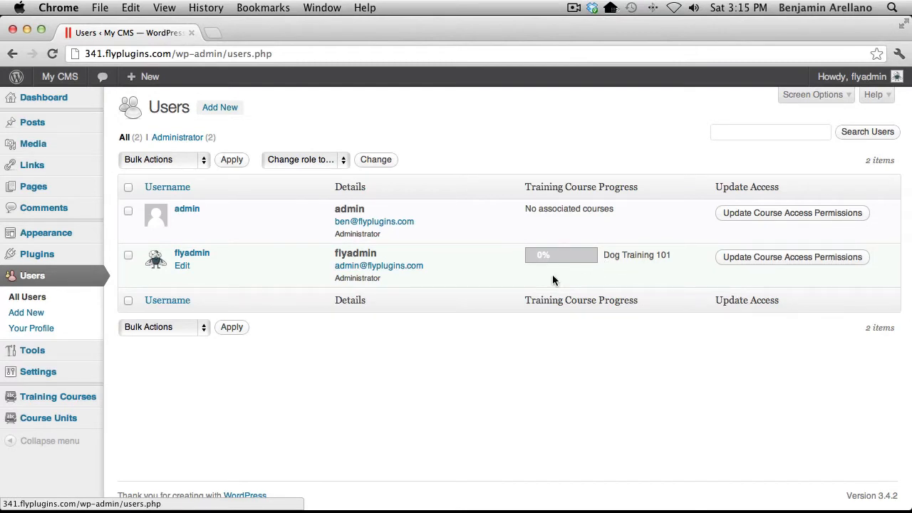
mouse_move(524, 272)
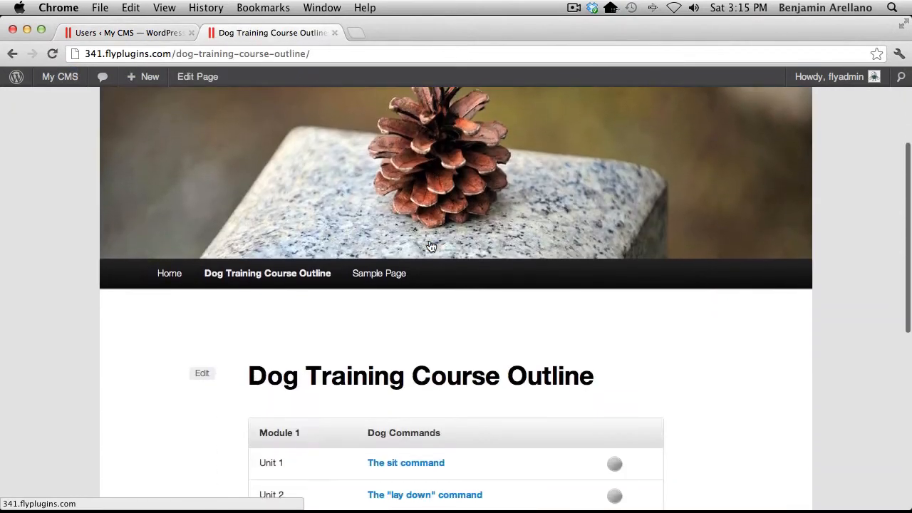
Scroll the Dog Training Course Outline down to the unit table.
scroll("down", 3)
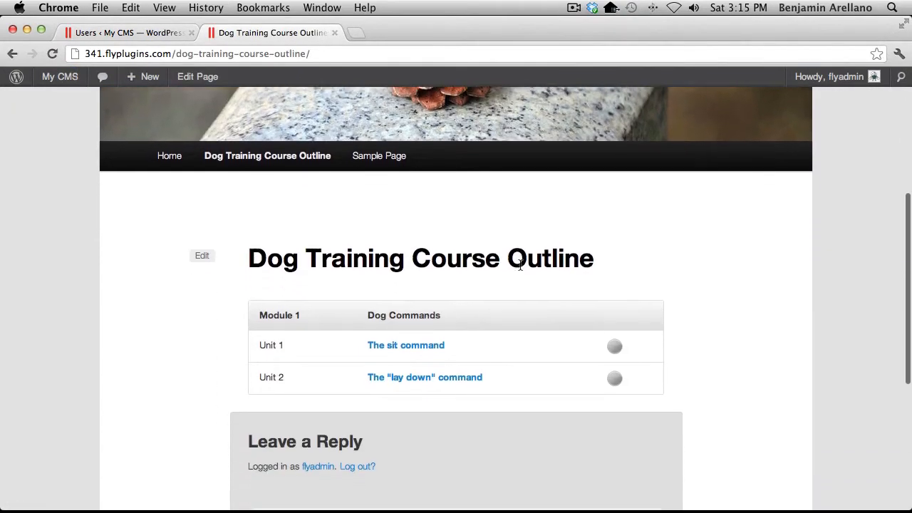
scroll("down", 3)
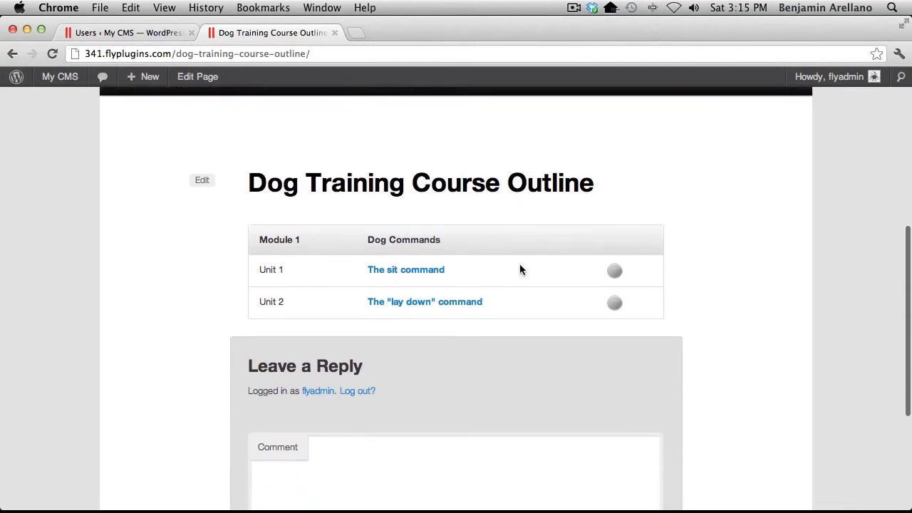
mouse_move(425, 302)
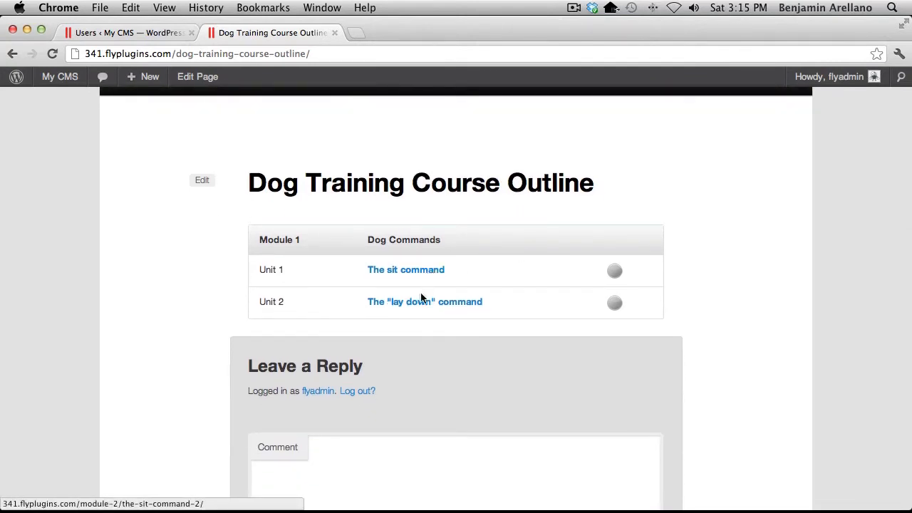
mouse_move(405, 271)
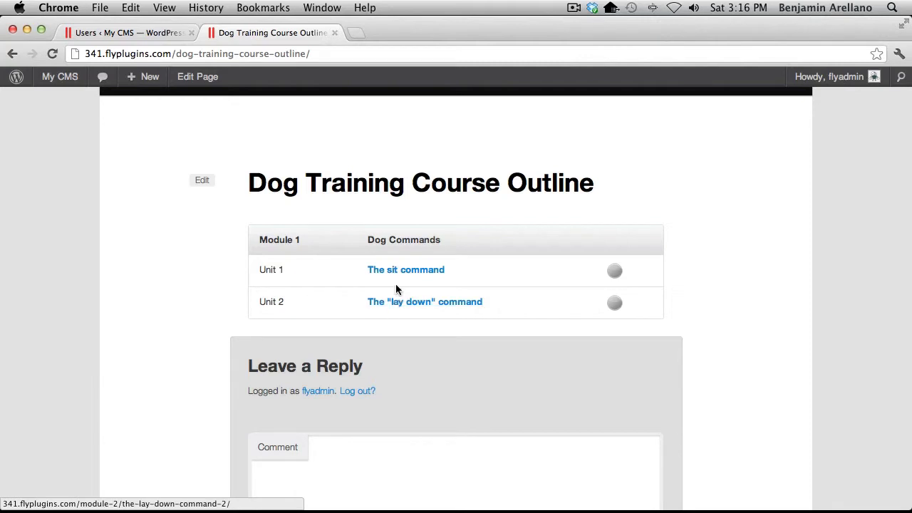
mouse_move(405, 274)
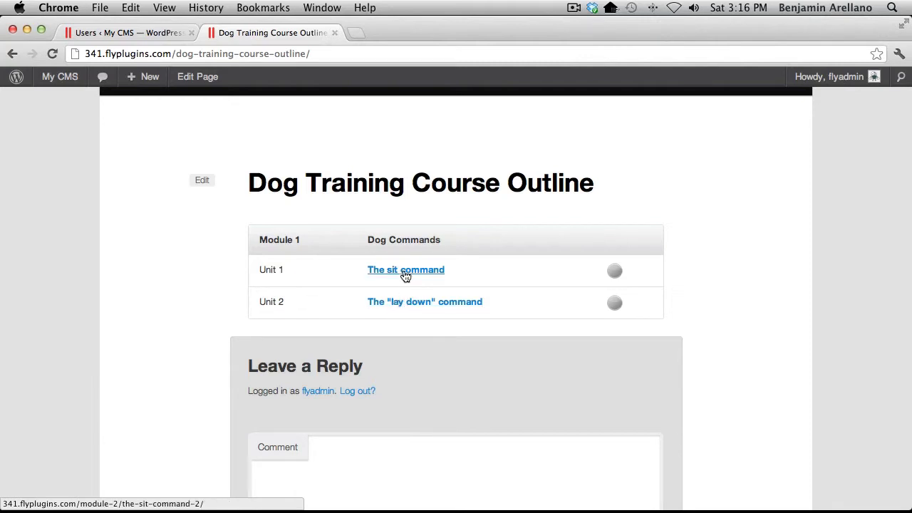
mouse_move(416, 274)
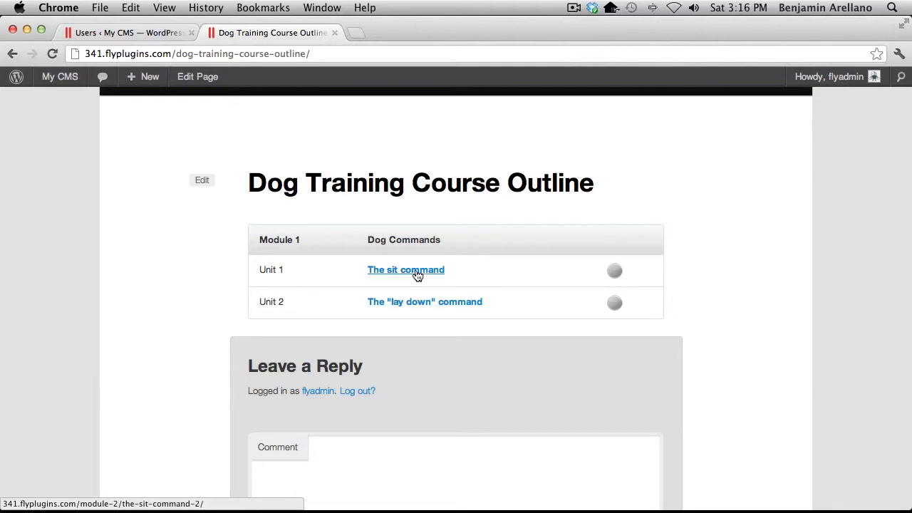
mouse_move(445, 274)
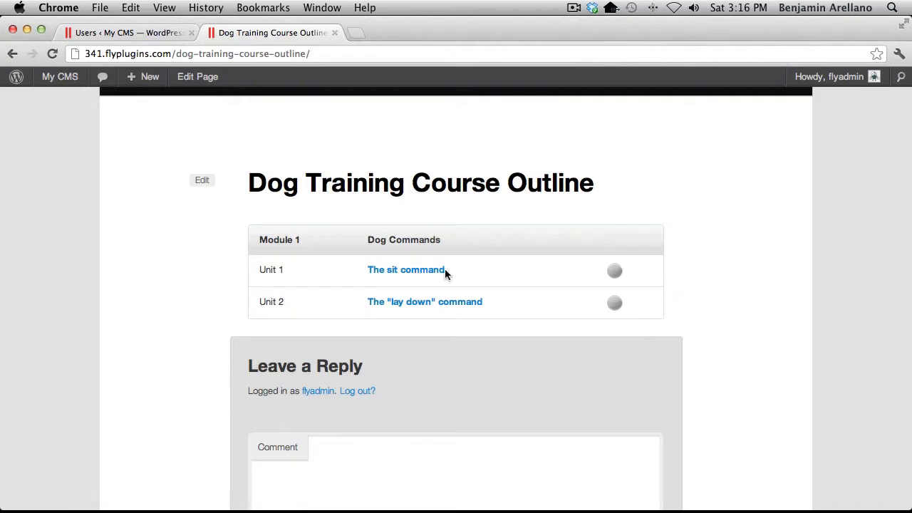
mouse_move(470, 277)
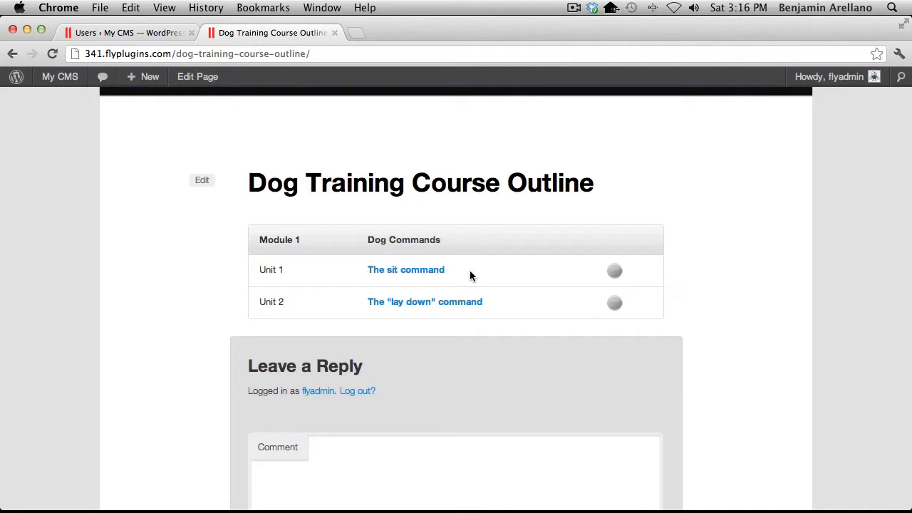
mouse_move(197, 77)
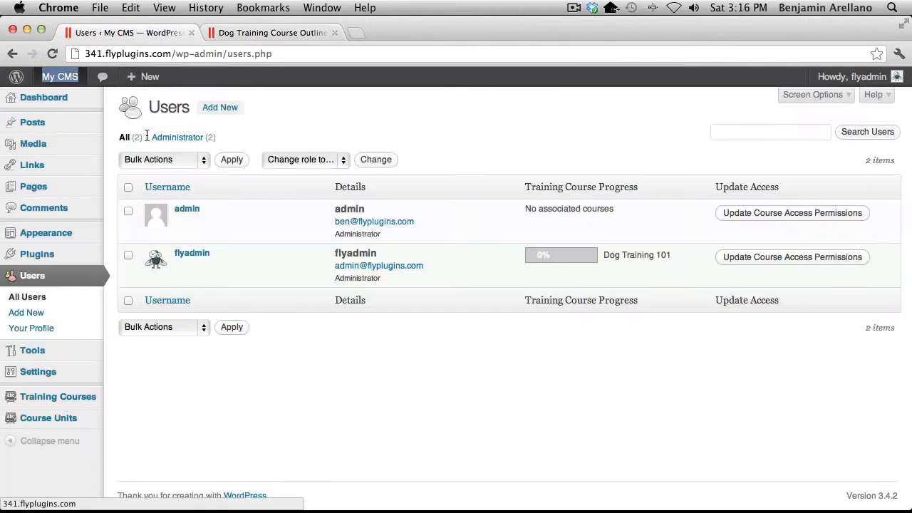
mouse_move(159, 372)
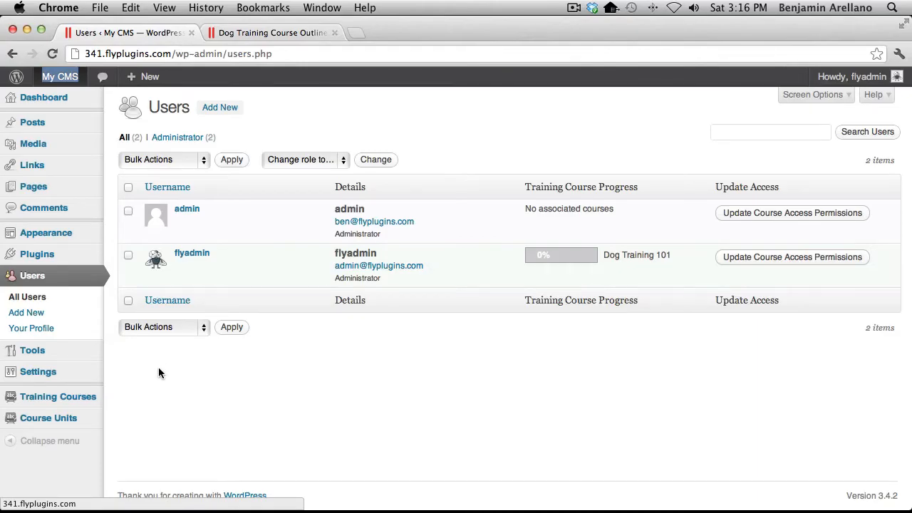
Review Dog Training 101's unit visibility setting, then return to the public course outline.
left_click(57, 396)
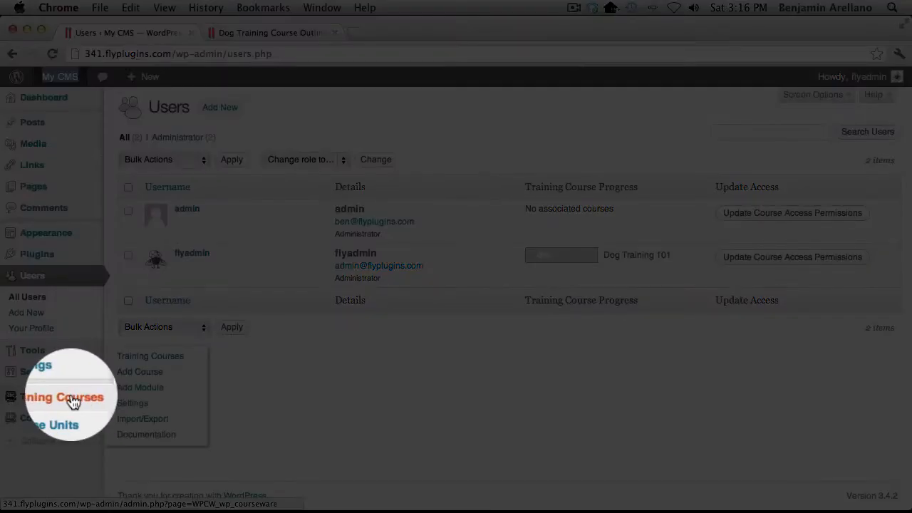
mouse_move(137, 362)
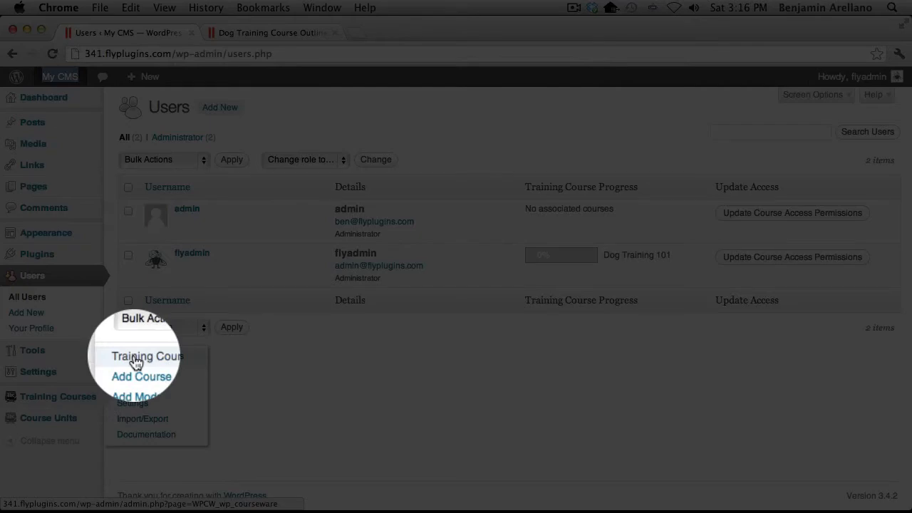
left_click(145, 356)
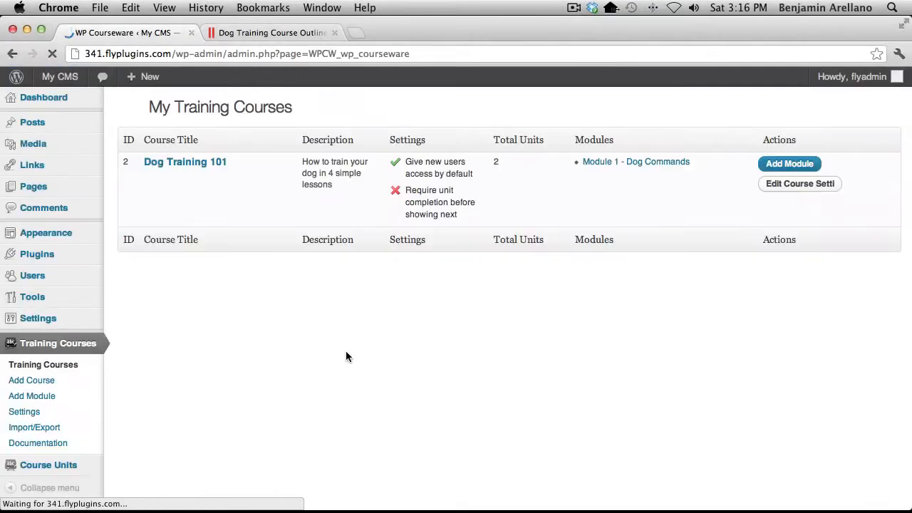
left_click(800, 183)
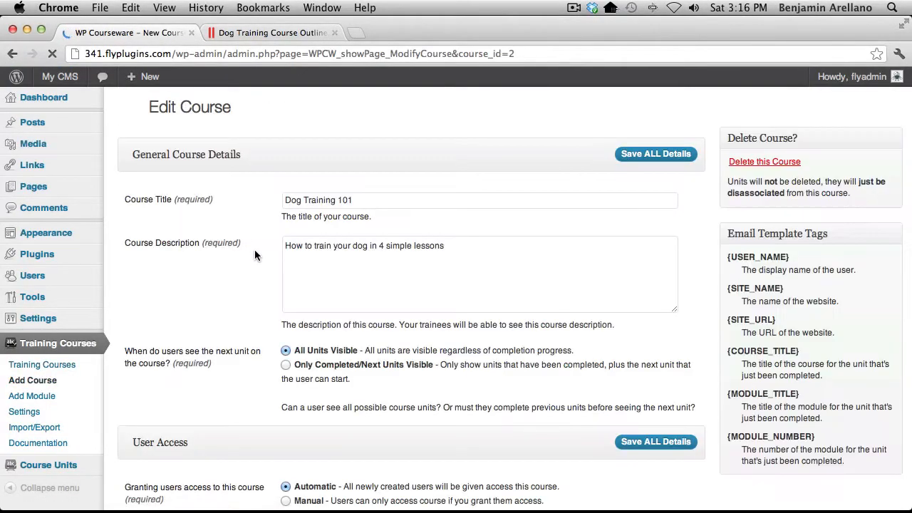
scroll("down", 3)
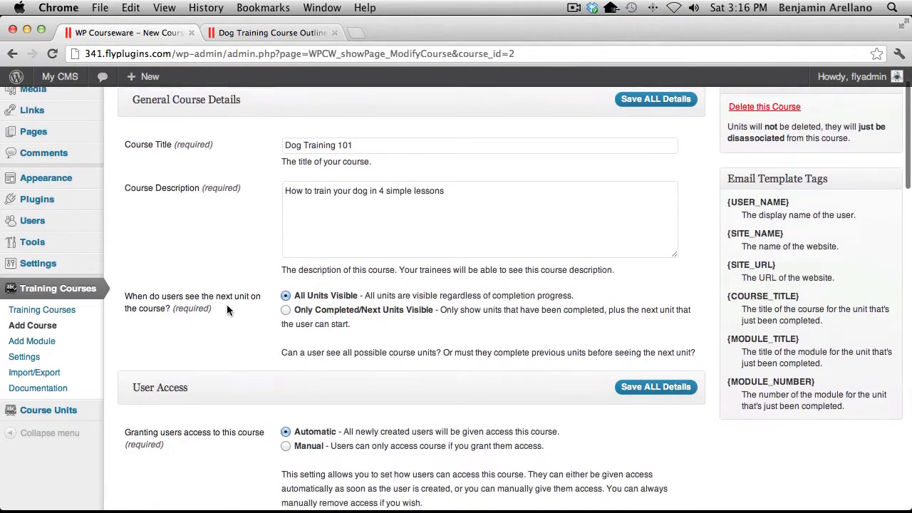
scroll("down", 3)
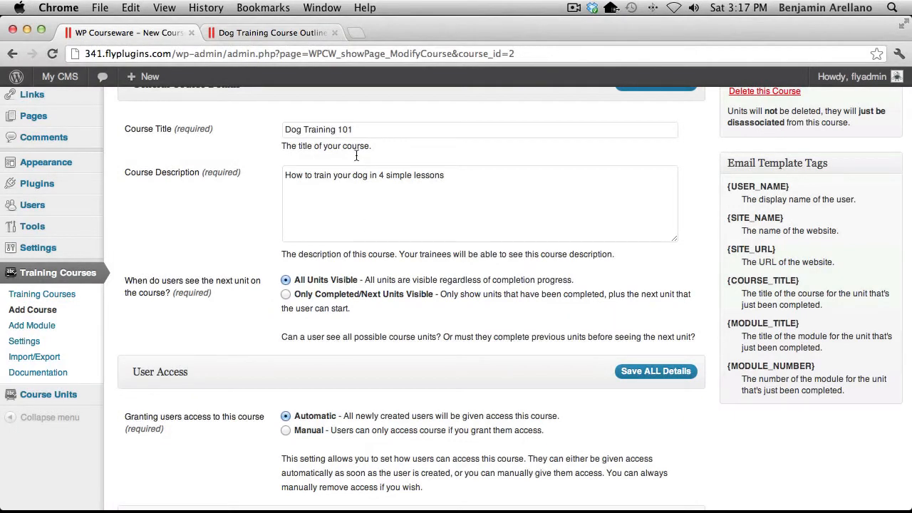
left_click(274, 33)
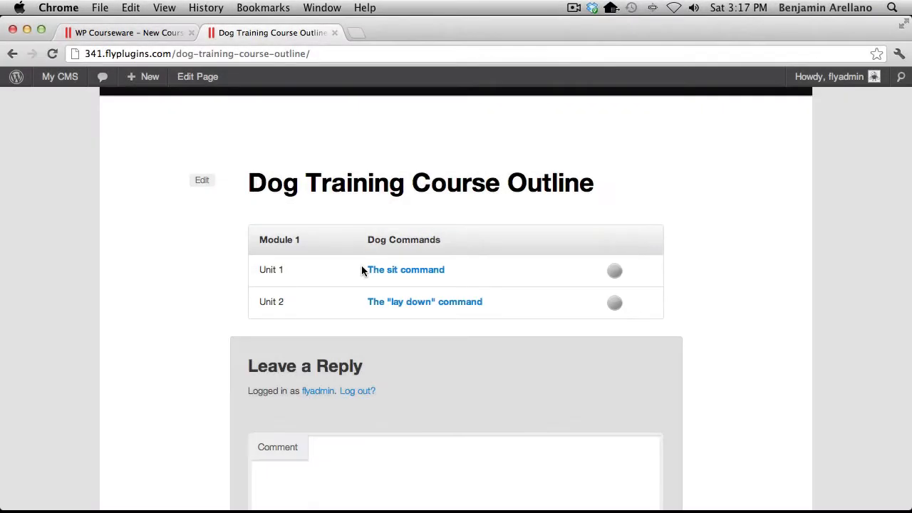
Set Dog Training 101 to 'Only Completed/Next Units Visible' and save all details.
left_click(128, 32)
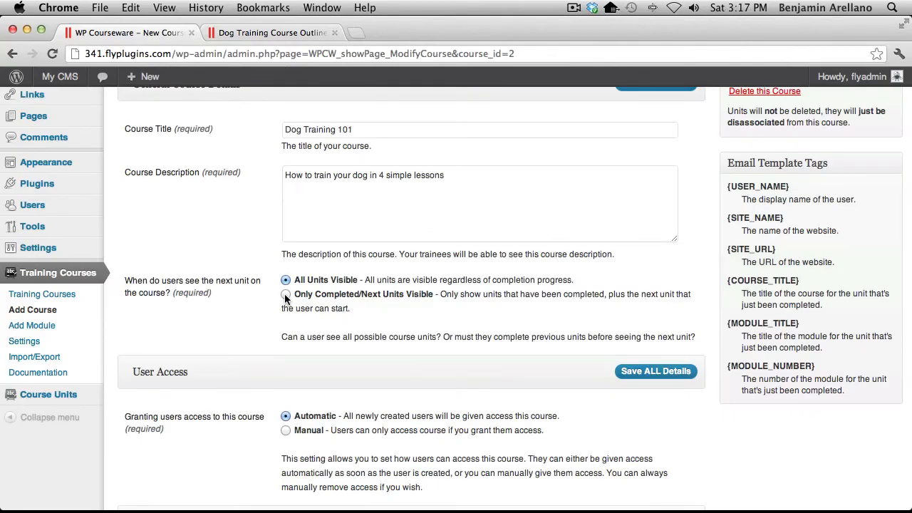
left_click(285, 293)
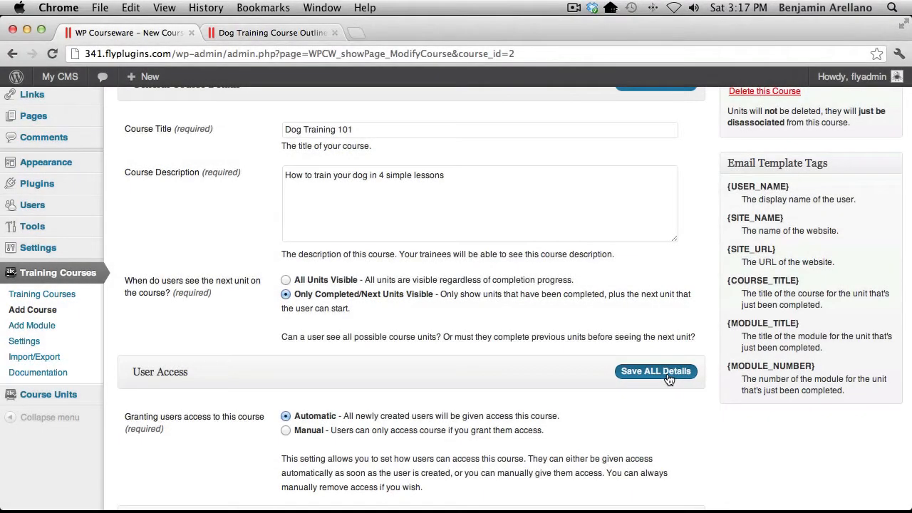
left_click(656, 370)
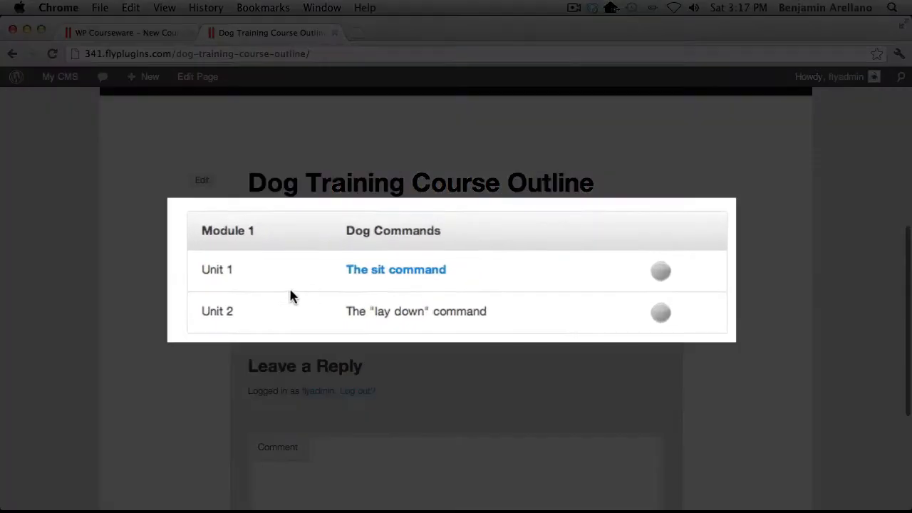
mouse_move(407, 274)
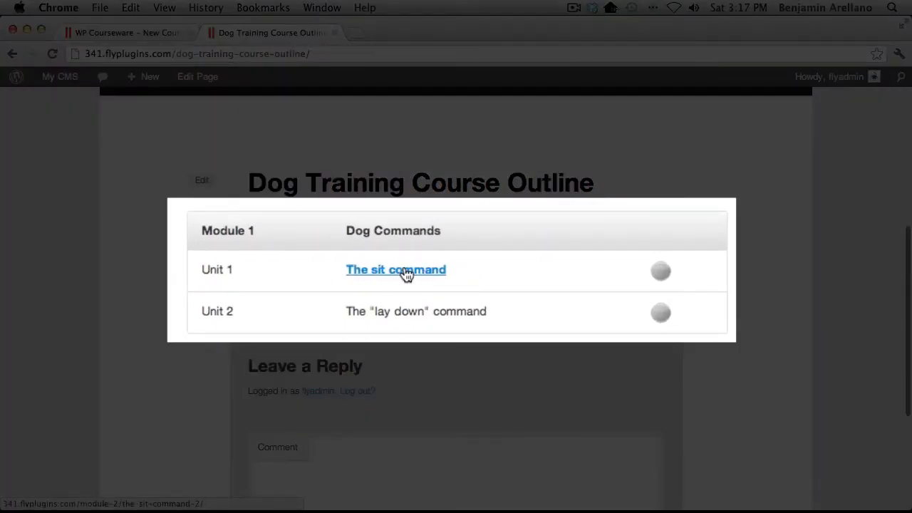
mouse_move(388, 294)
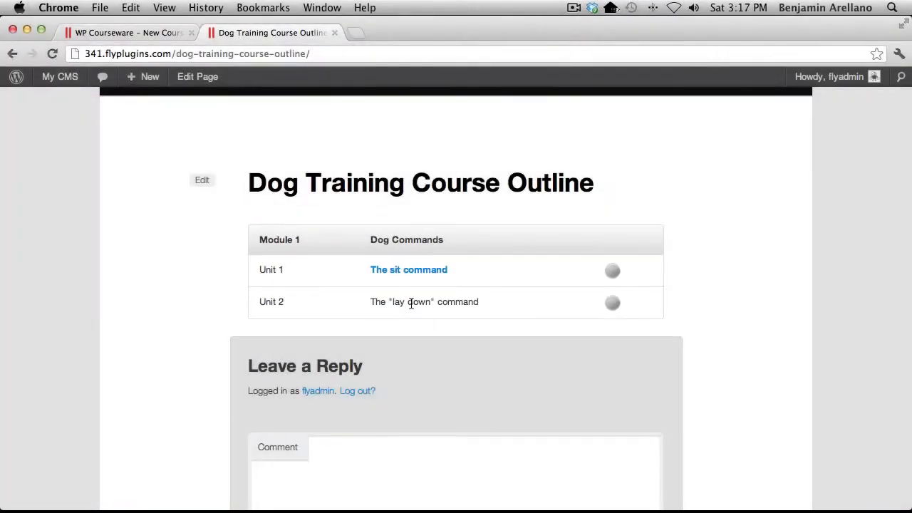
mouse_move(404, 295)
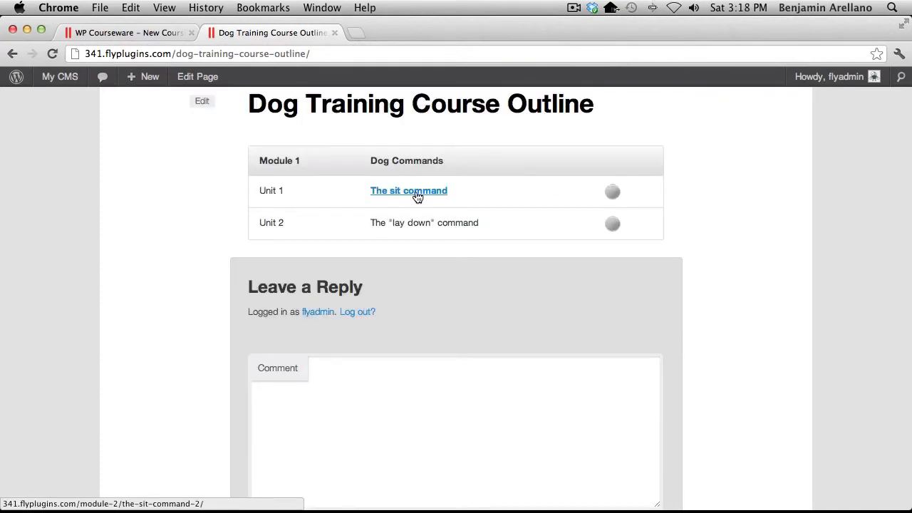
Mark 'The sit command' unit as completed from its page.
left_click(408, 191)
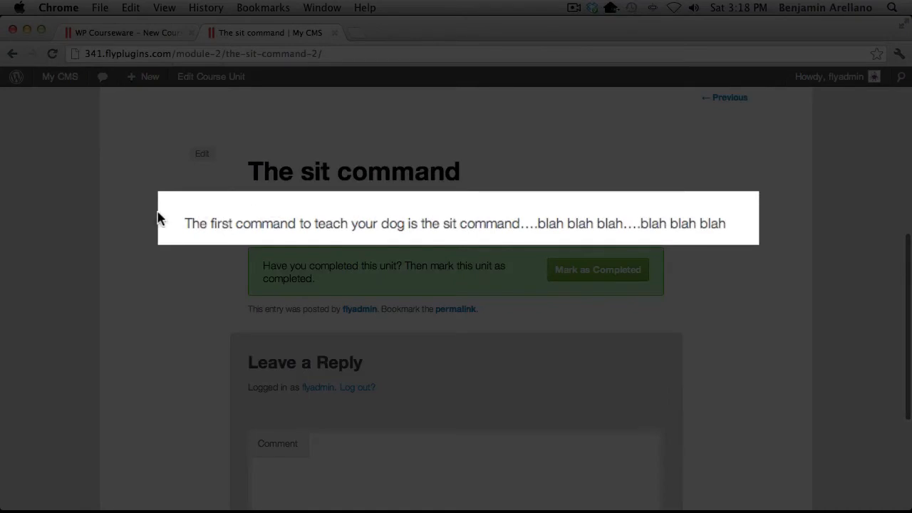
mouse_move(616, 222)
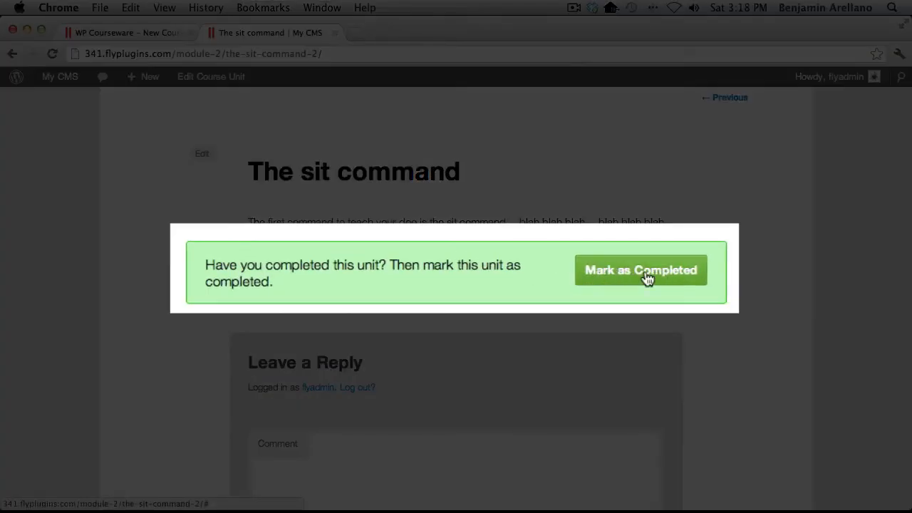
left_click(640, 271)
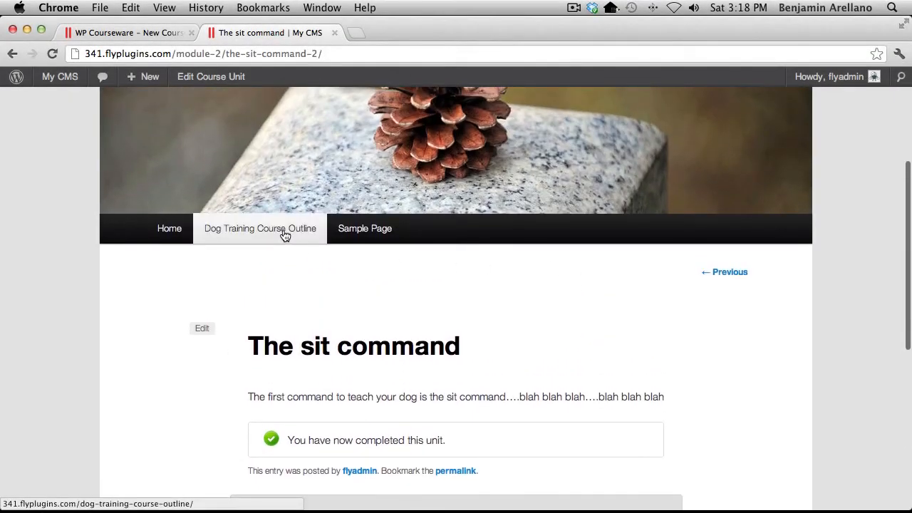
Return to the course outline showing sit completed and lay down now linked.
left_click(259, 228)
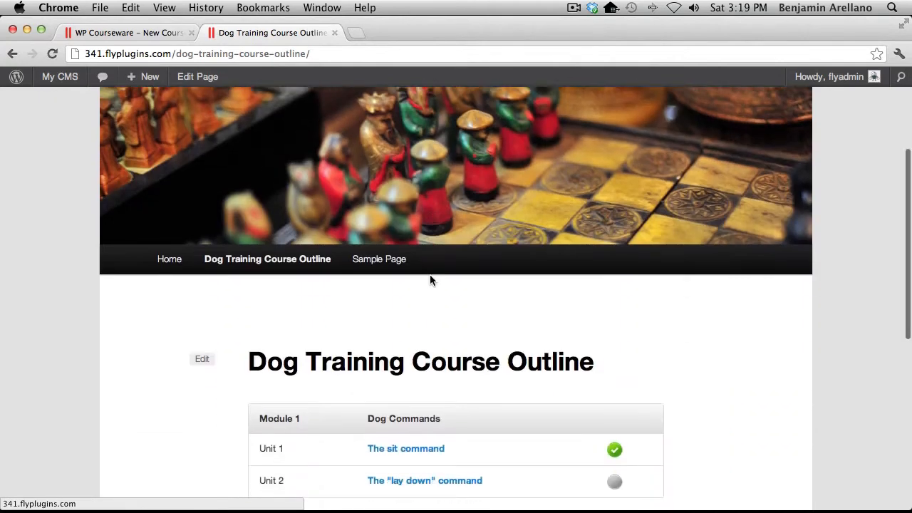
scroll("down", 3)
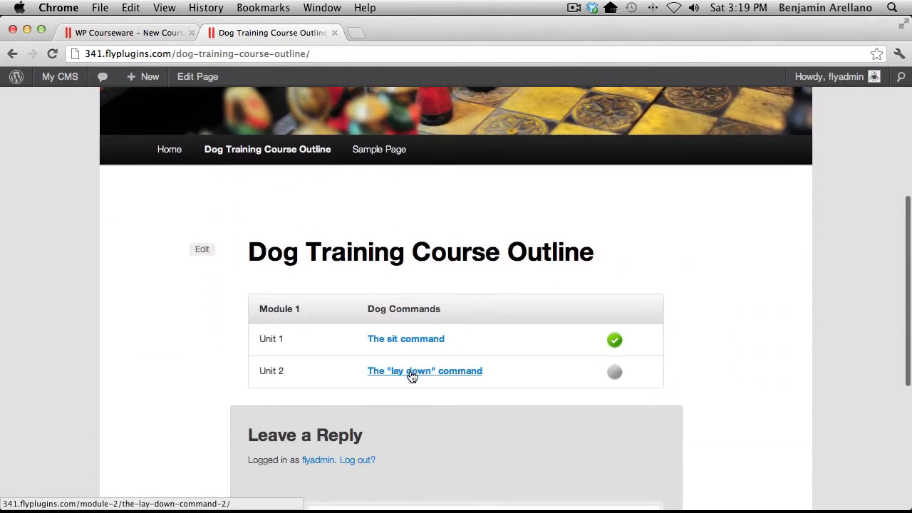
mouse_move(618, 351)
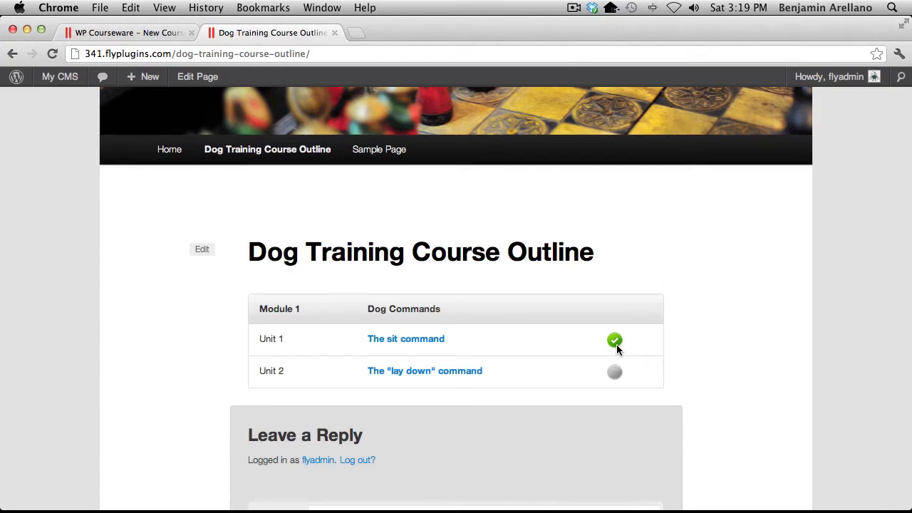
mouse_move(331, 87)
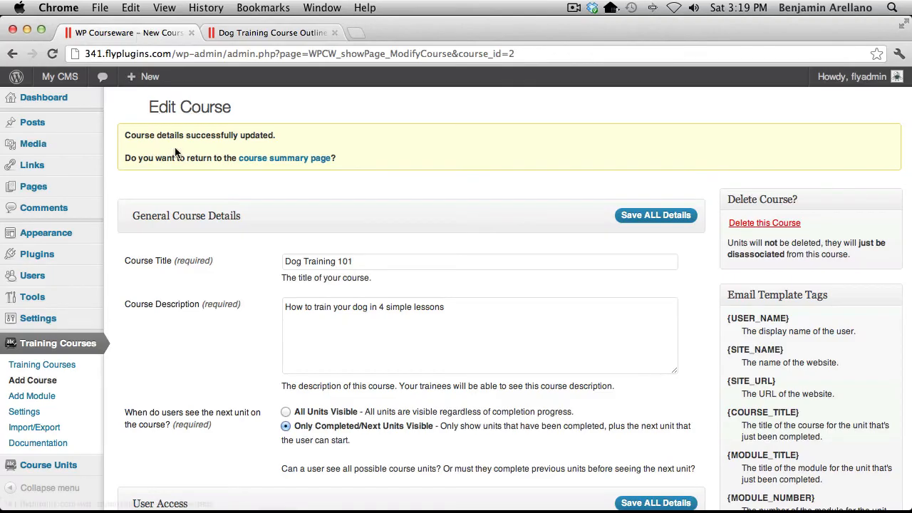
mouse_move(26, 273)
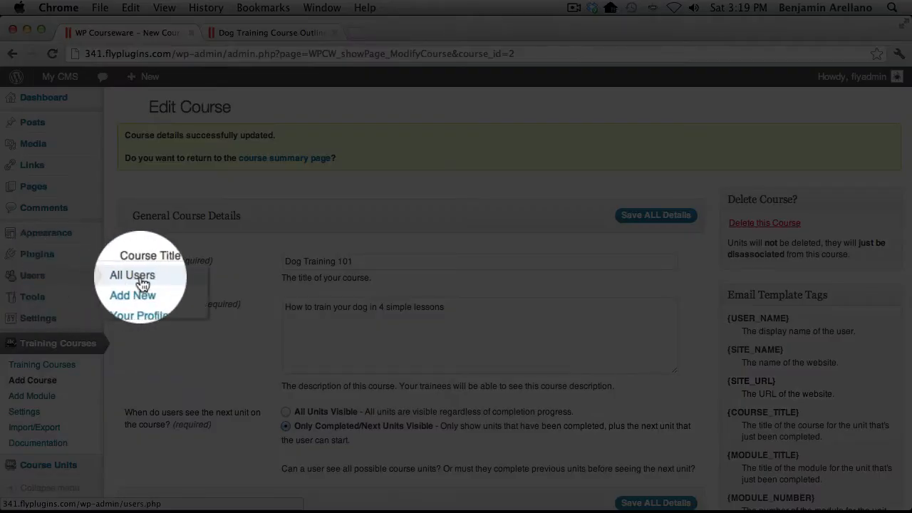
Show All Users with flyadmin at 50% progress in Dog Training 101.
left_click(131, 275)
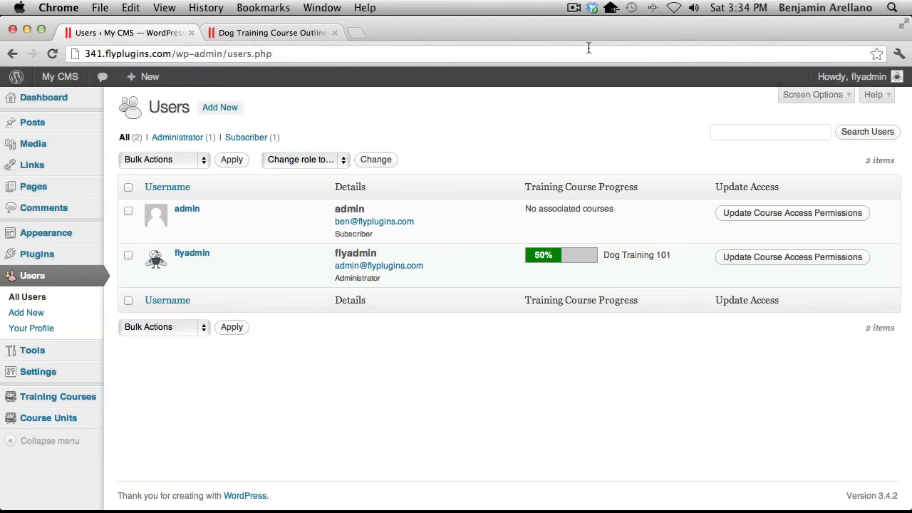
mouse_move(187, 209)
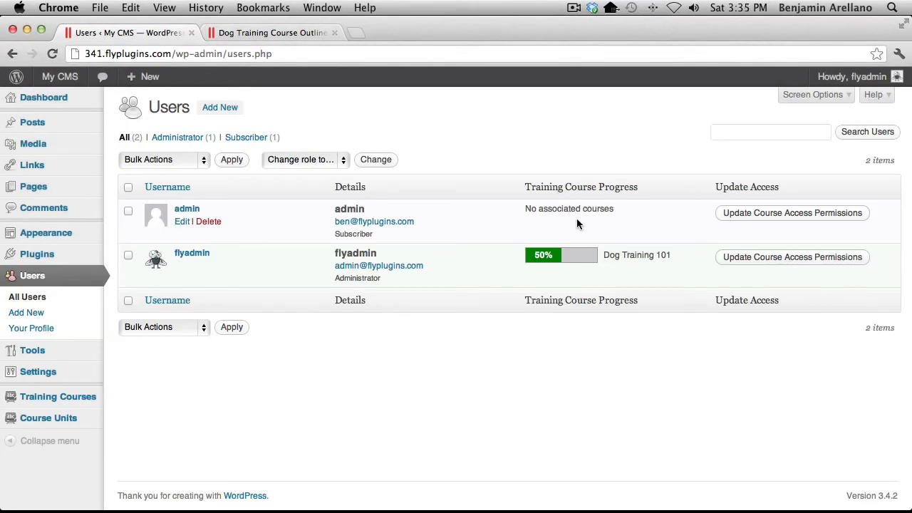
mouse_move(584, 264)
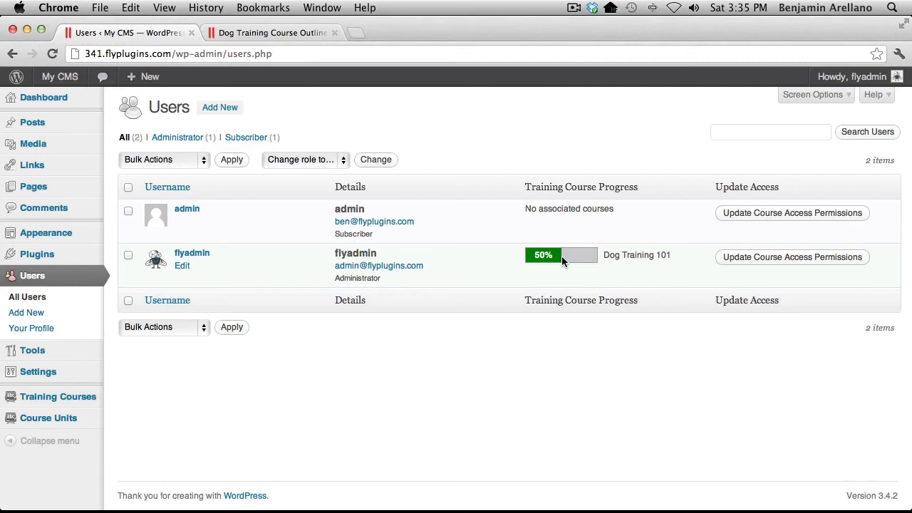
mouse_move(601, 264)
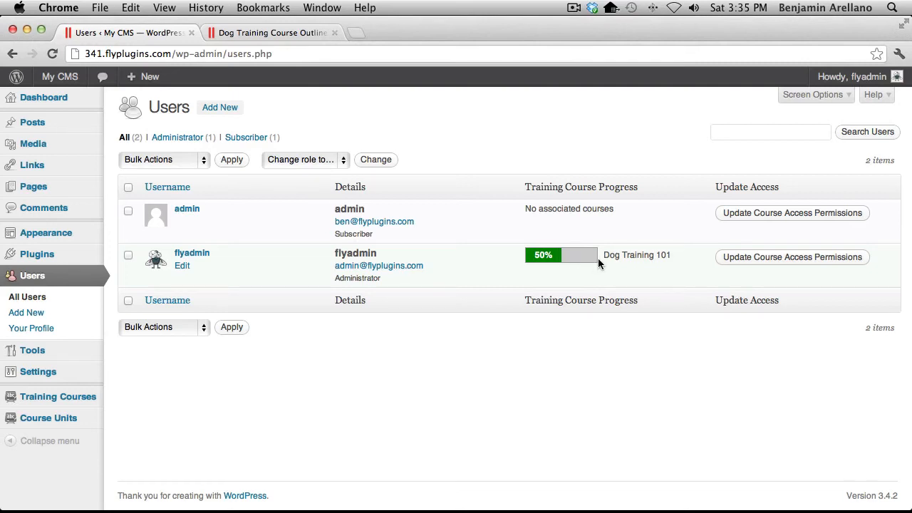
mouse_move(584, 262)
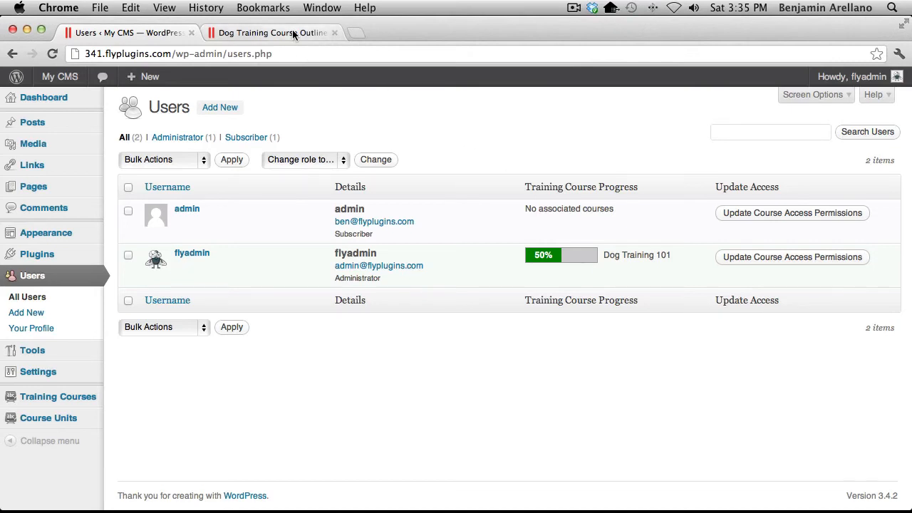
Mark the "lay down" command unit as completed from the course outline.
left_click(271, 33)
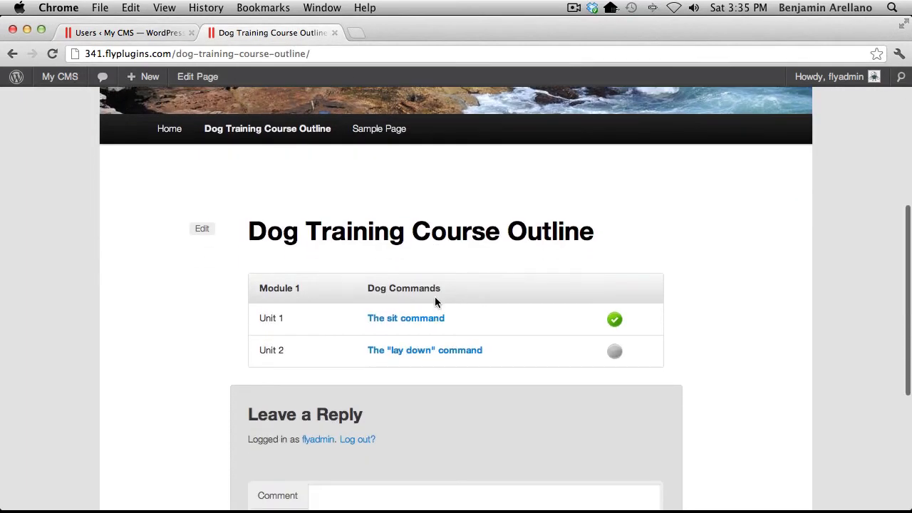
left_click(425, 351)
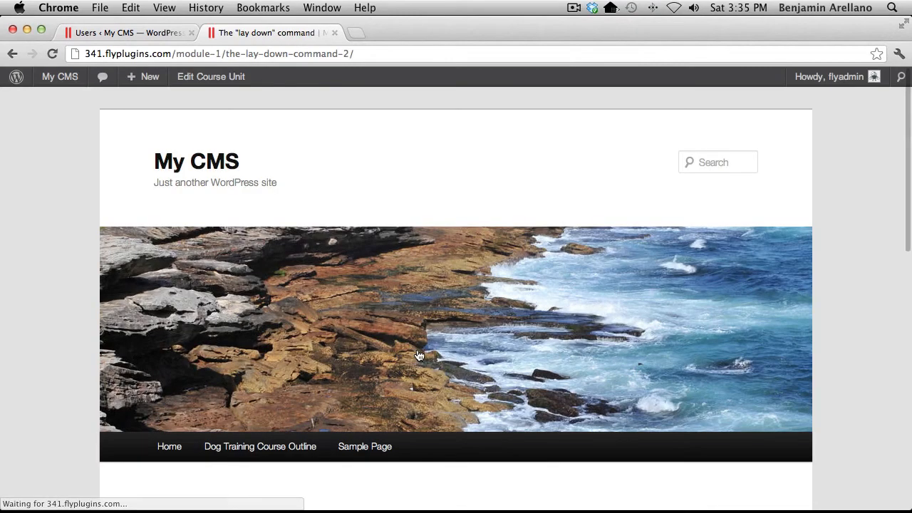
scroll("down", 3)
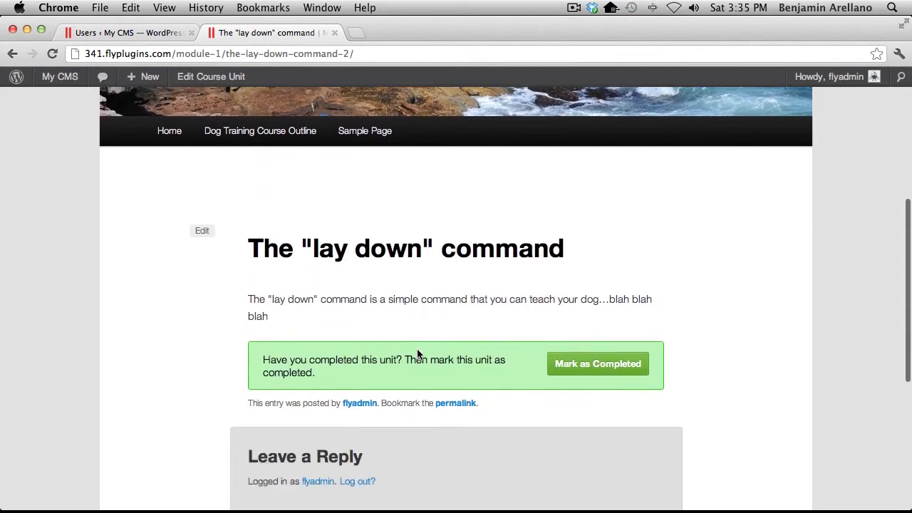
left_click(597, 364)
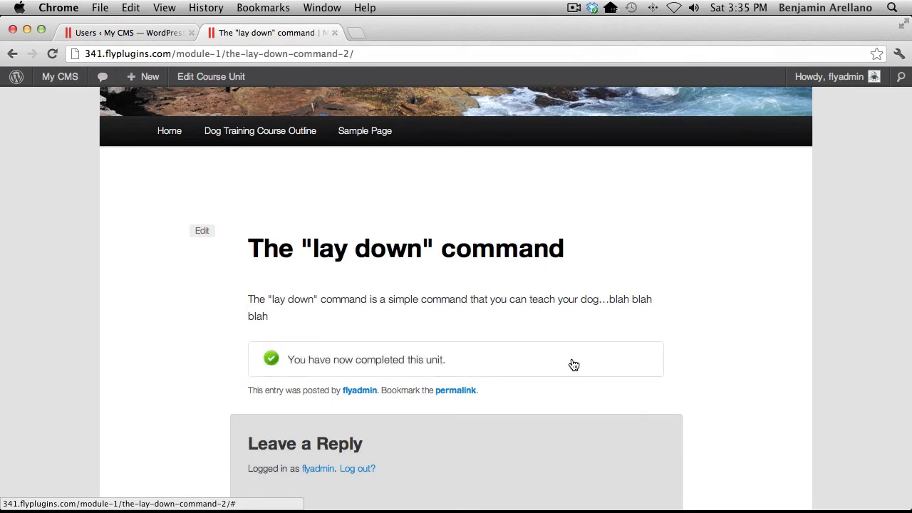
mouse_move(211, 77)
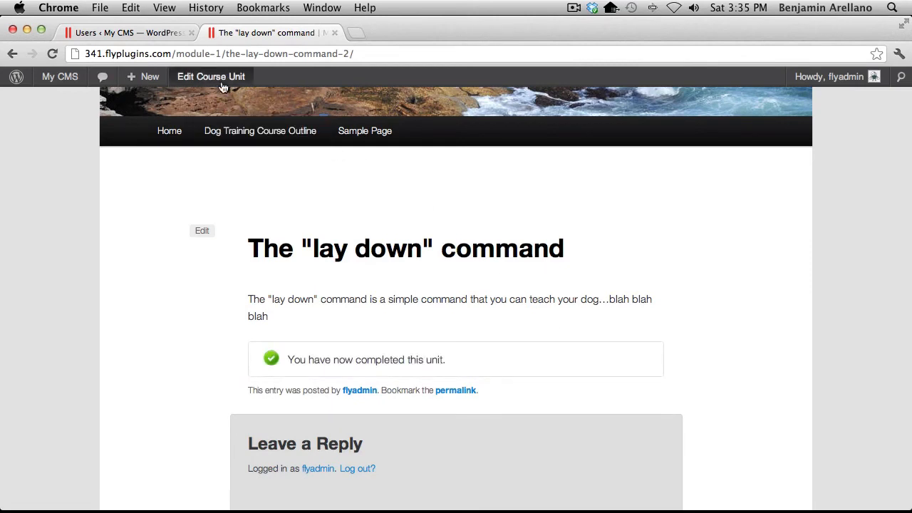
Confirm flyadmin shows 100% in Dog Training 101 and return to the Training Courses list.
left_click(129, 31)
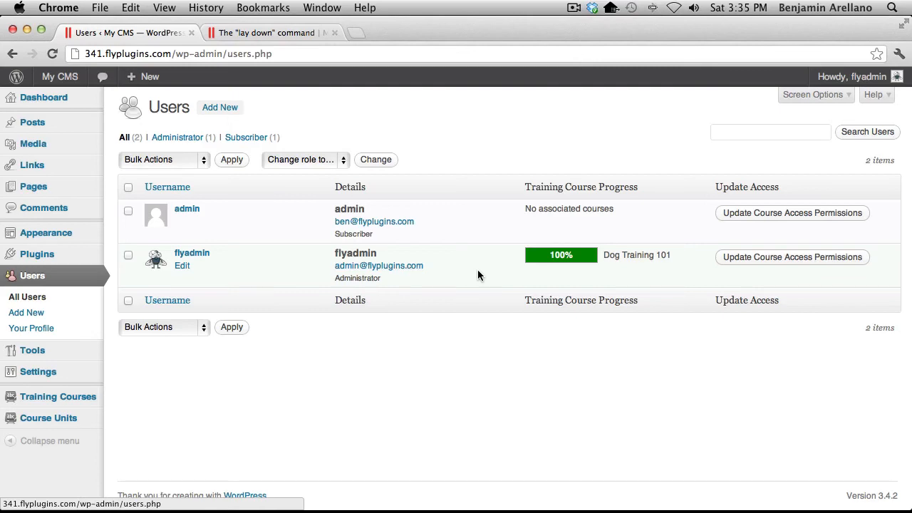
left_click(57, 397)
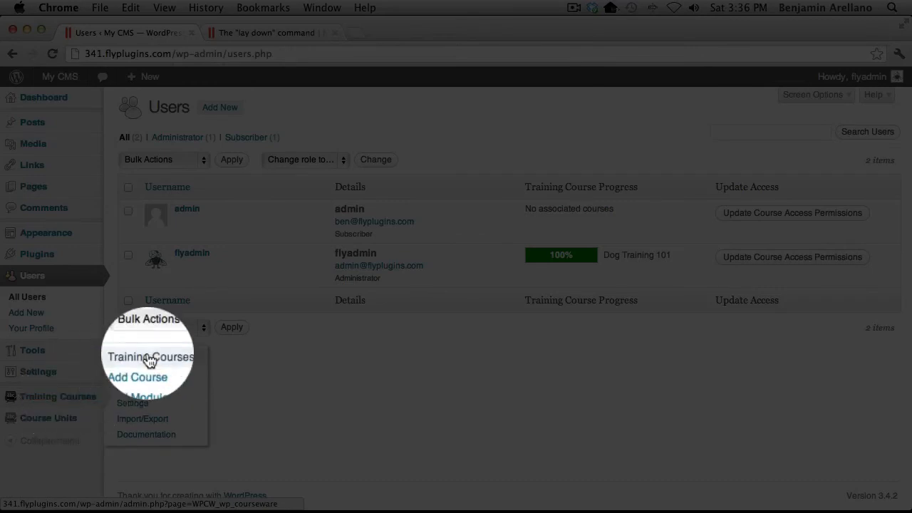
left_click(151, 357)
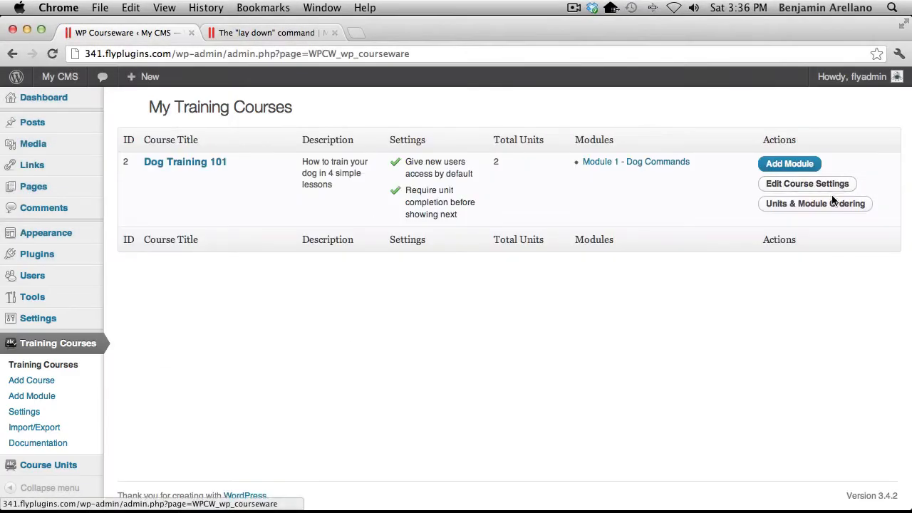
Review Dog Training 101's User Messages and Email Notifications settings without changes, then return to the completed unit page.
left_click(807, 183)
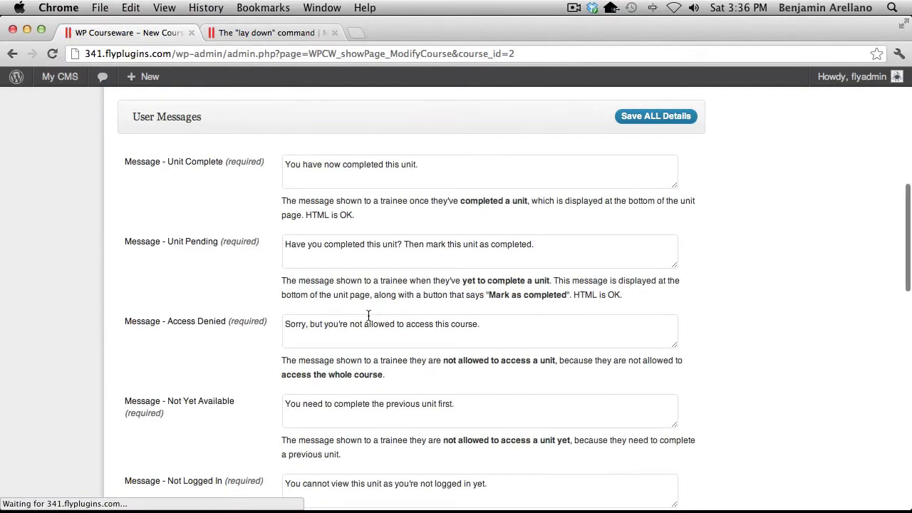
scroll("down", 3)
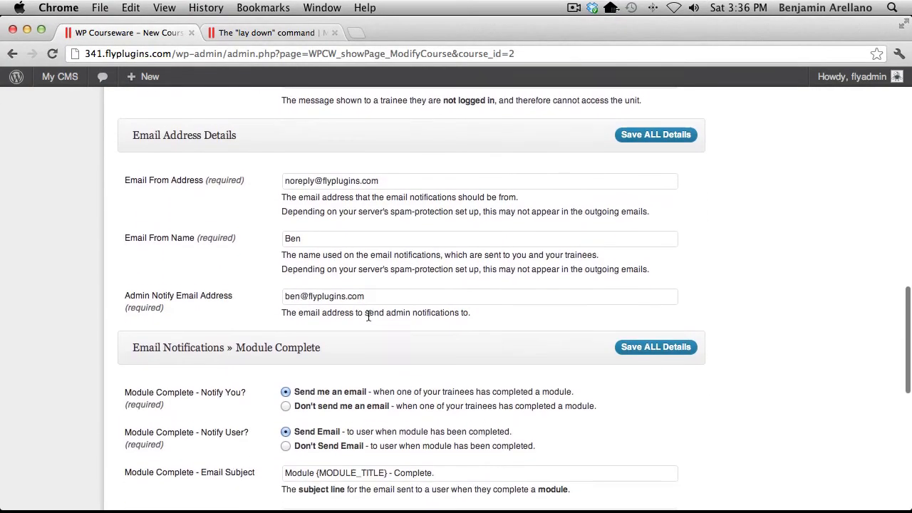
scroll("down", 3)
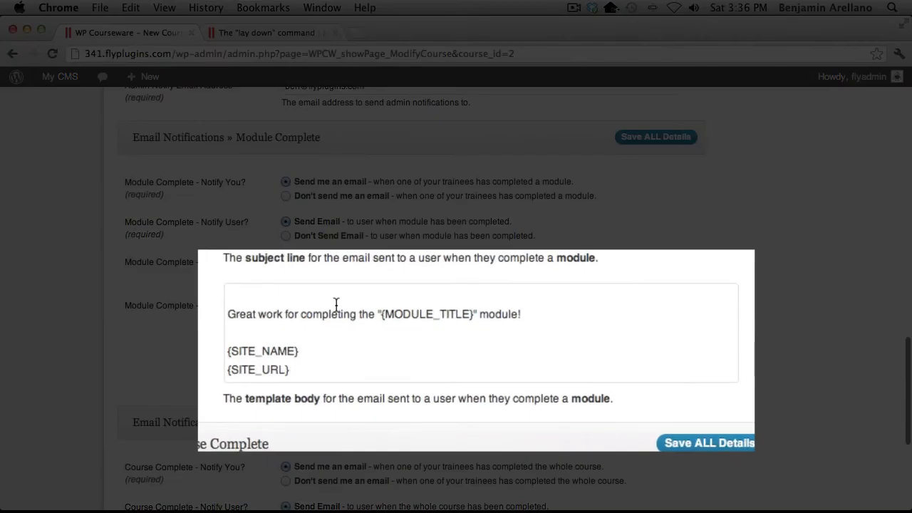
mouse_move(255, 230)
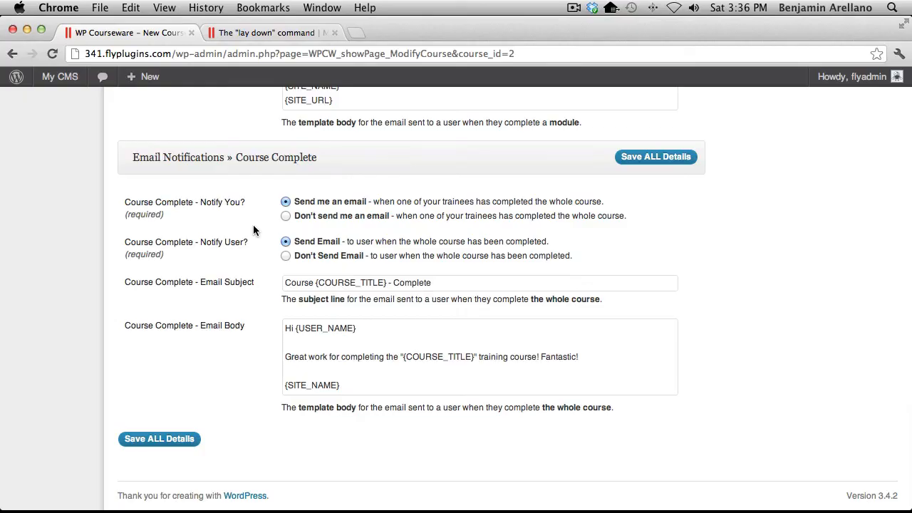
scroll("up", 3)
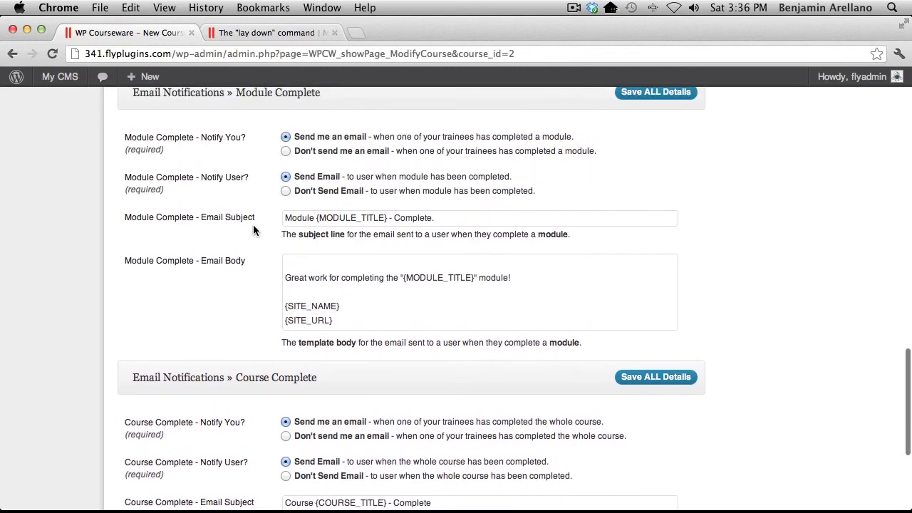
scroll("up", 3)
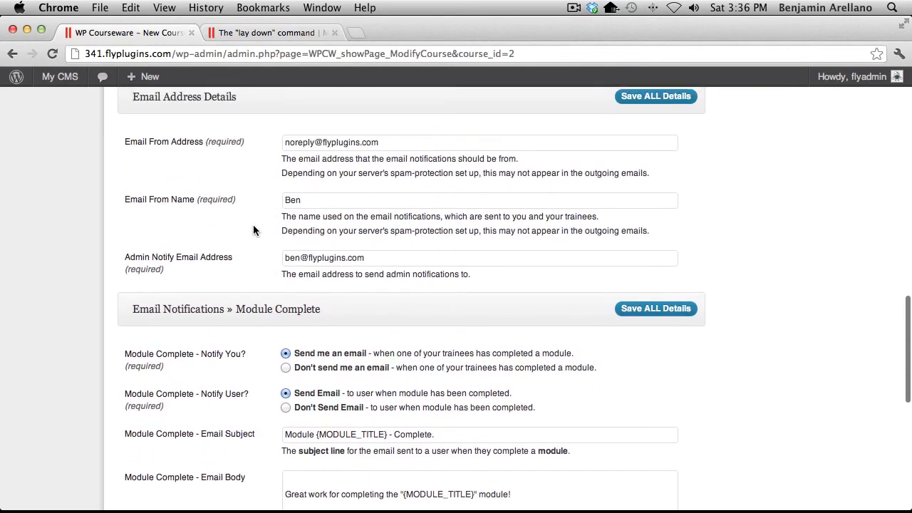
scroll("down", 3)
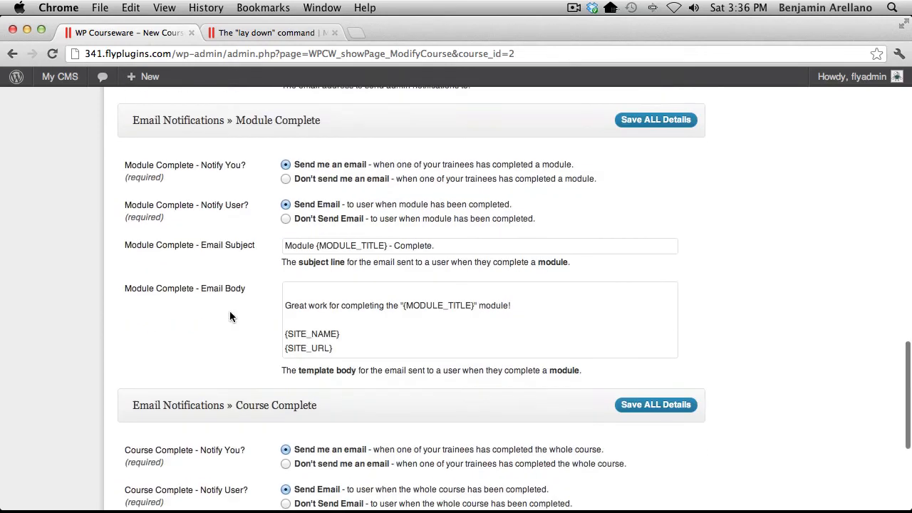
scroll("down", 3)
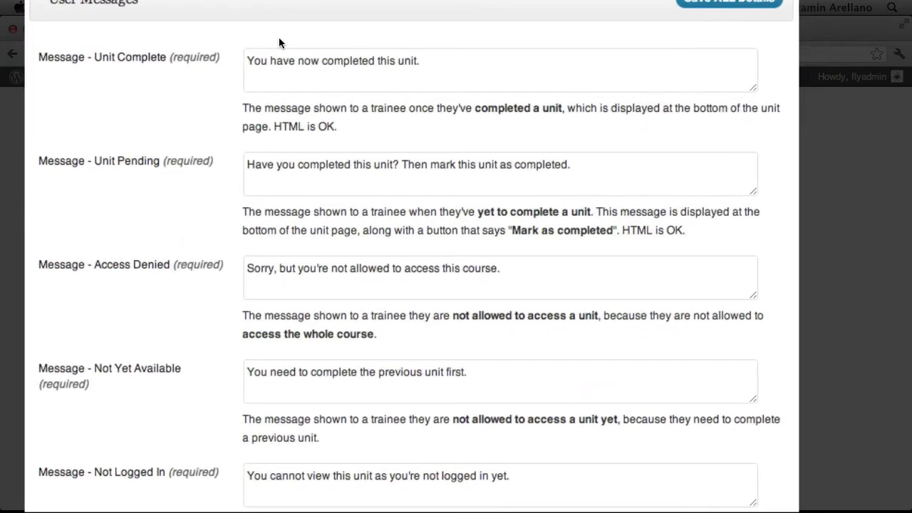
left_click(268, 32)
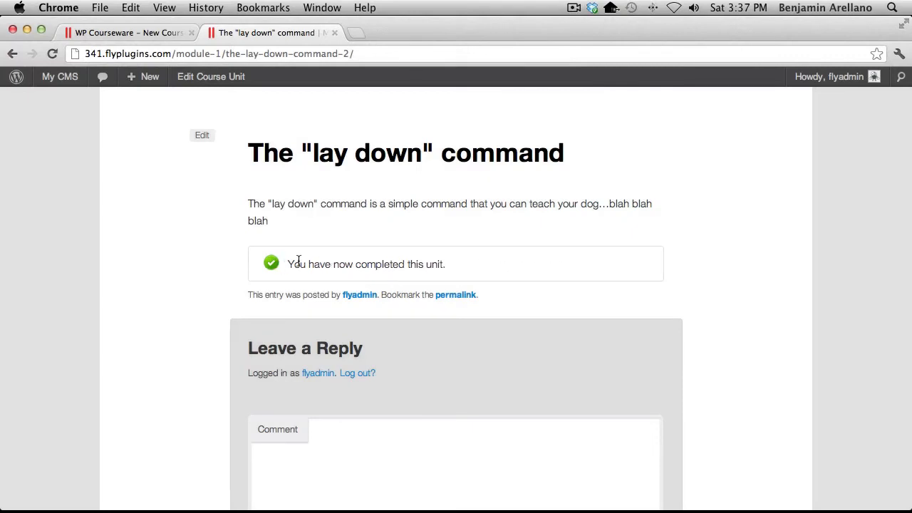
mouse_move(454, 270)
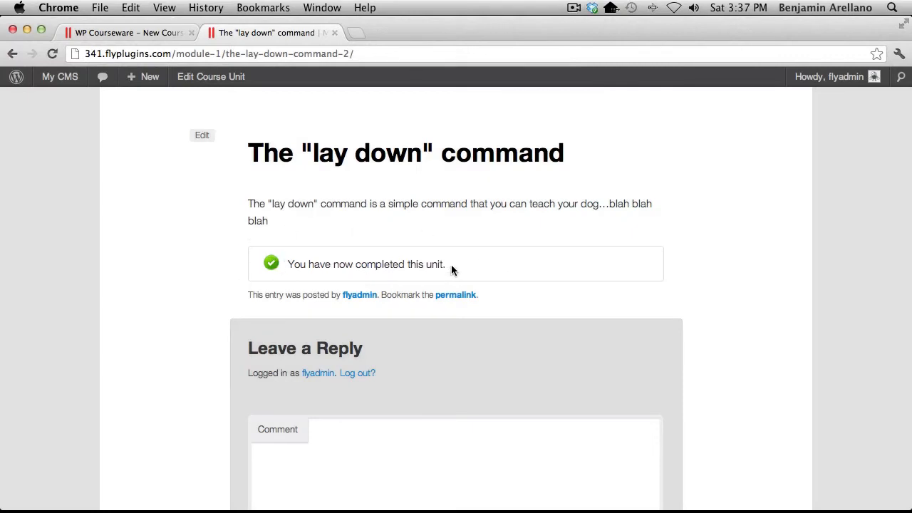
mouse_move(576, 268)
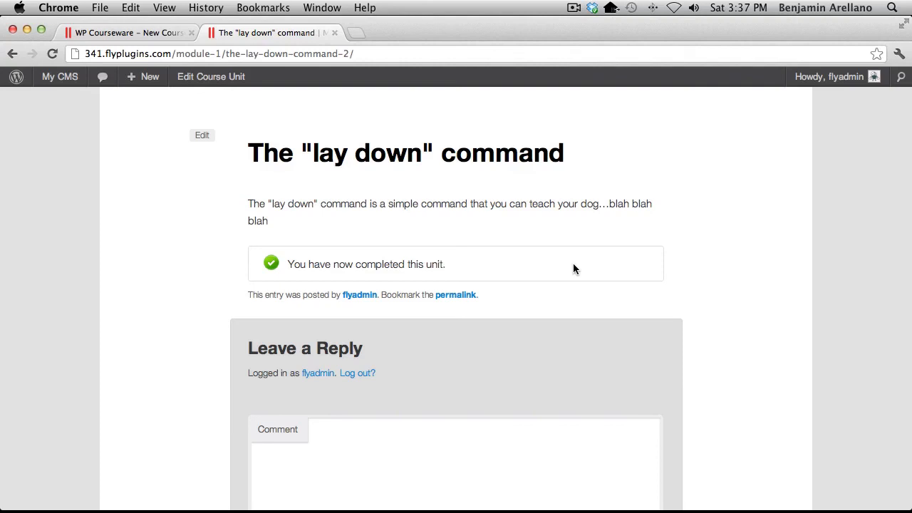
mouse_move(518, 278)
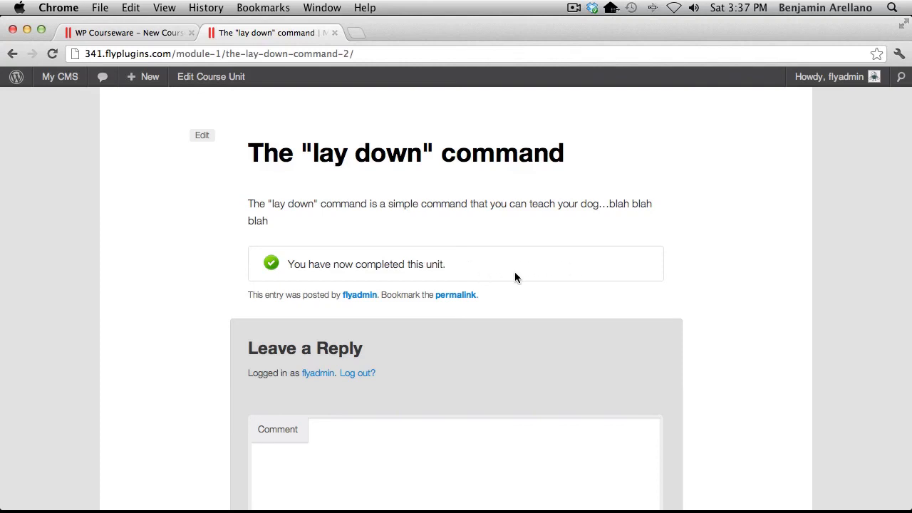